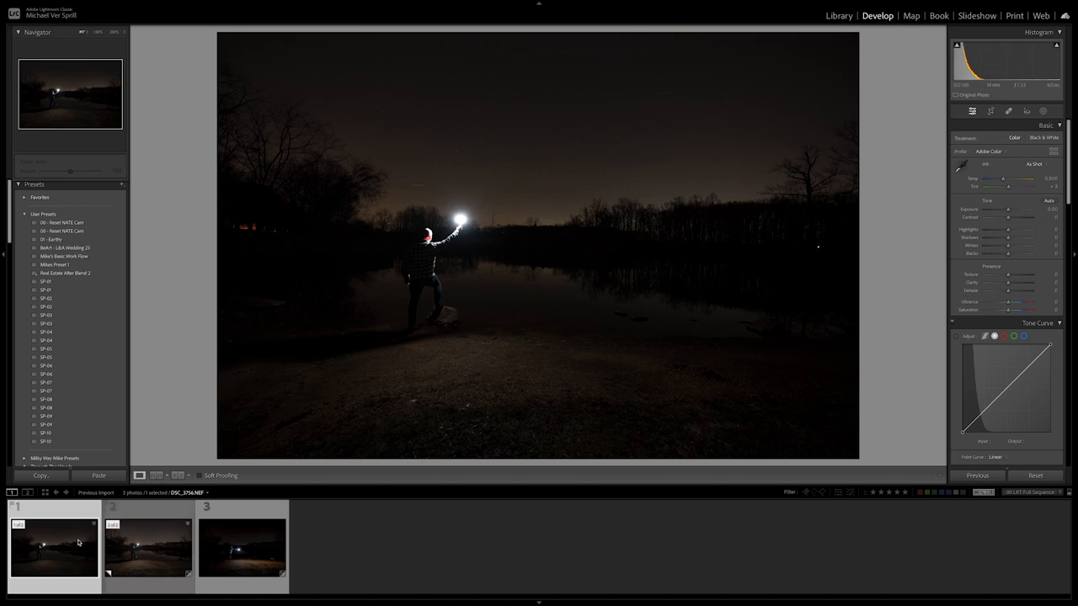
# Step: Auto-tone the first lake photo and pull its Highlights down slightly
pyautogui.click(148, 548)
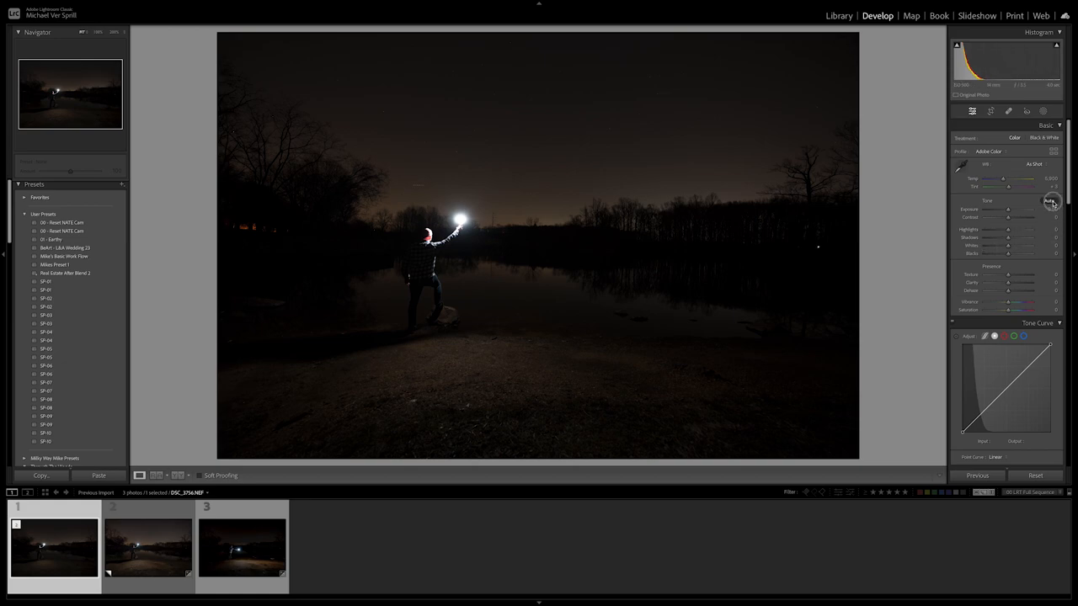
pyautogui.click(1051, 200)
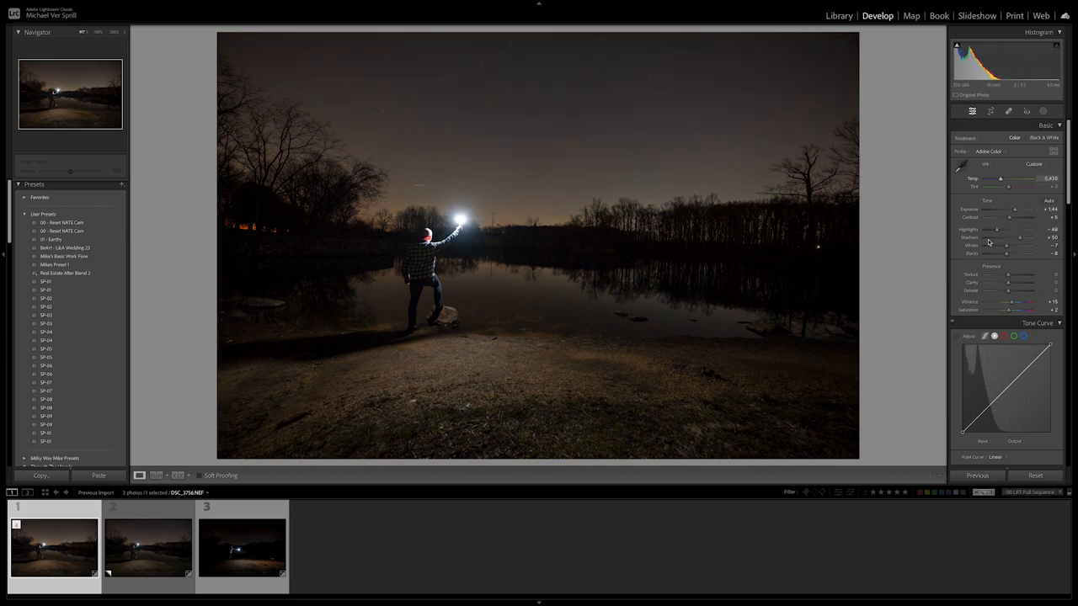
pyautogui.moveTo(1010, 229); pyautogui.dragTo(992, 229)
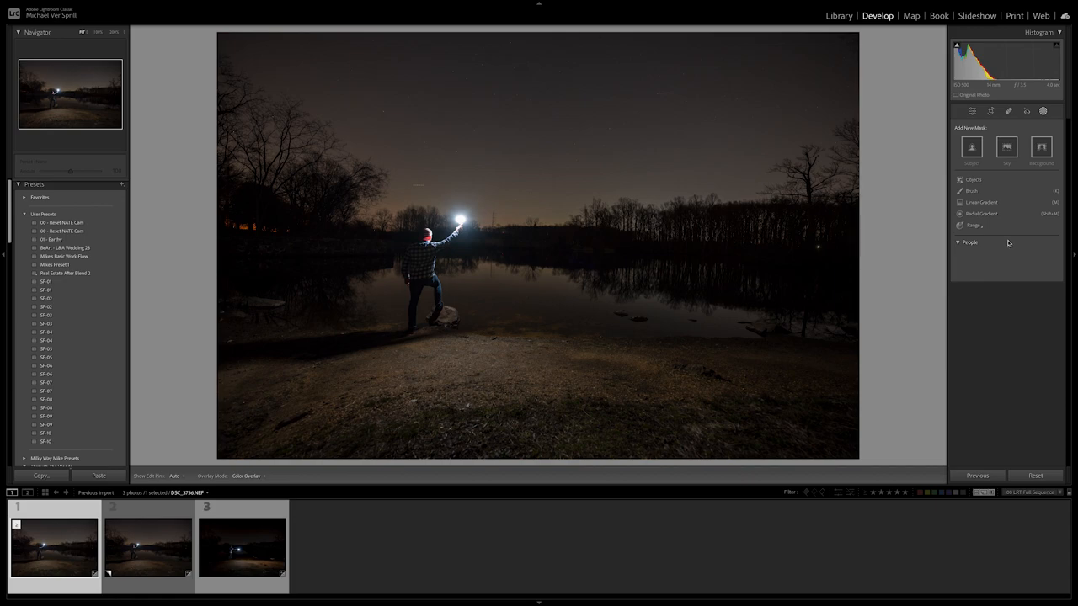
# Step: Add a Linear Gradient mask over the sky with lowered Exposure, then close masking
pyautogui.click(969, 243)
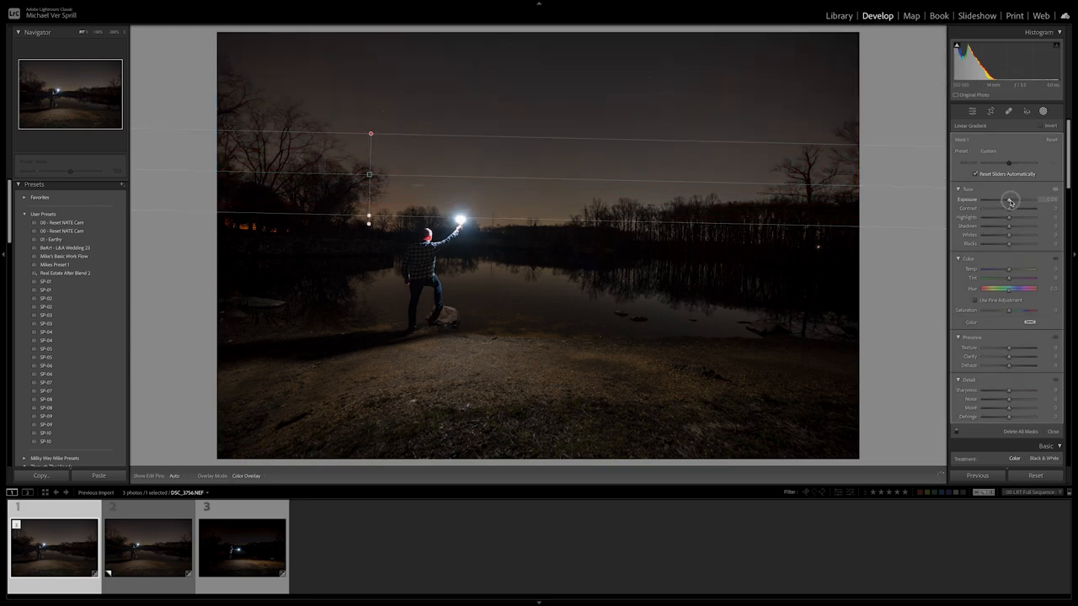
pyautogui.moveTo(1008, 201); pyautogui.dragTo(1015, 201)
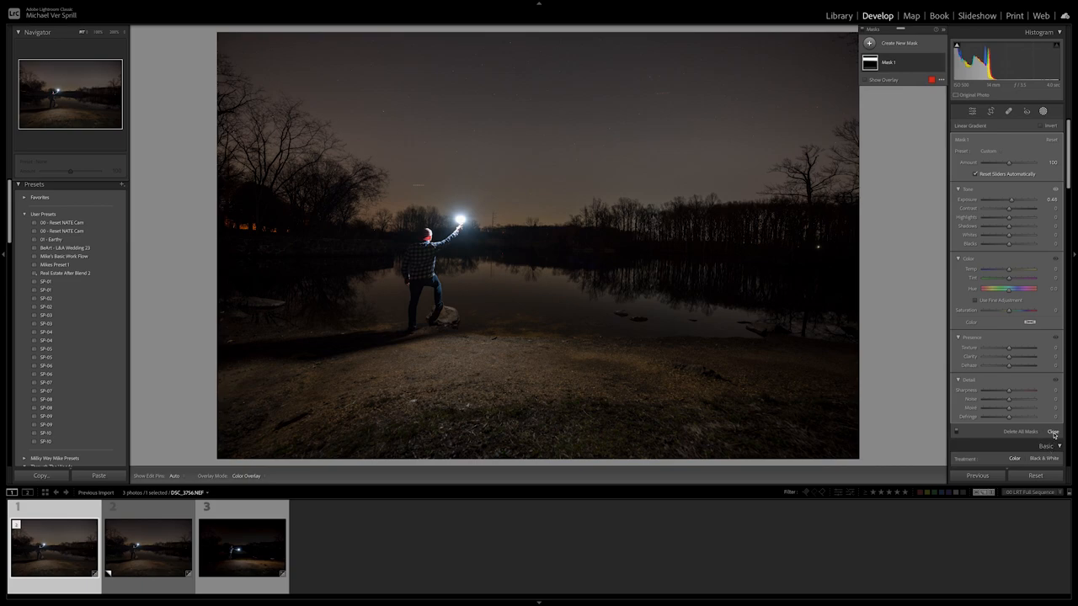
pyautogui.click(242, 547)
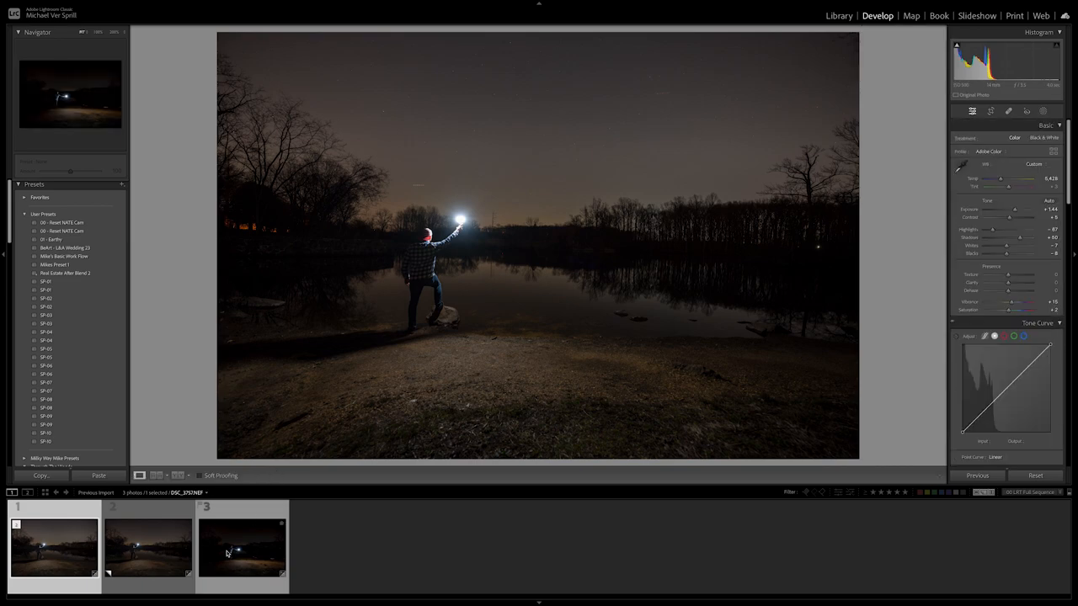
# Step: Switch to the third photo and add the first photo to the selection
pyautogui.click(242, 547)
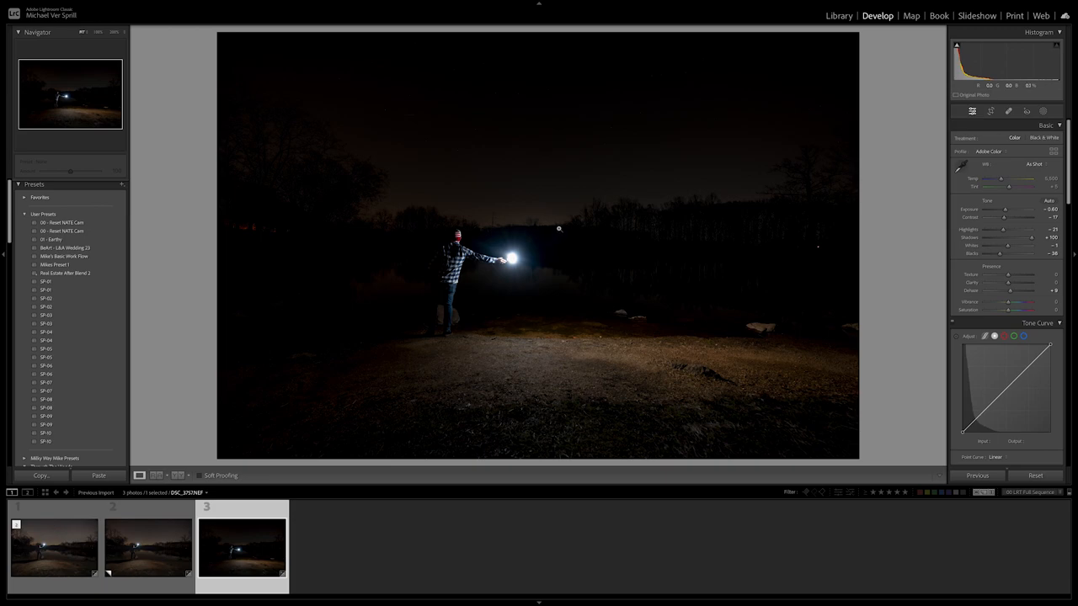
pyautogui.moveTo(489, 279)
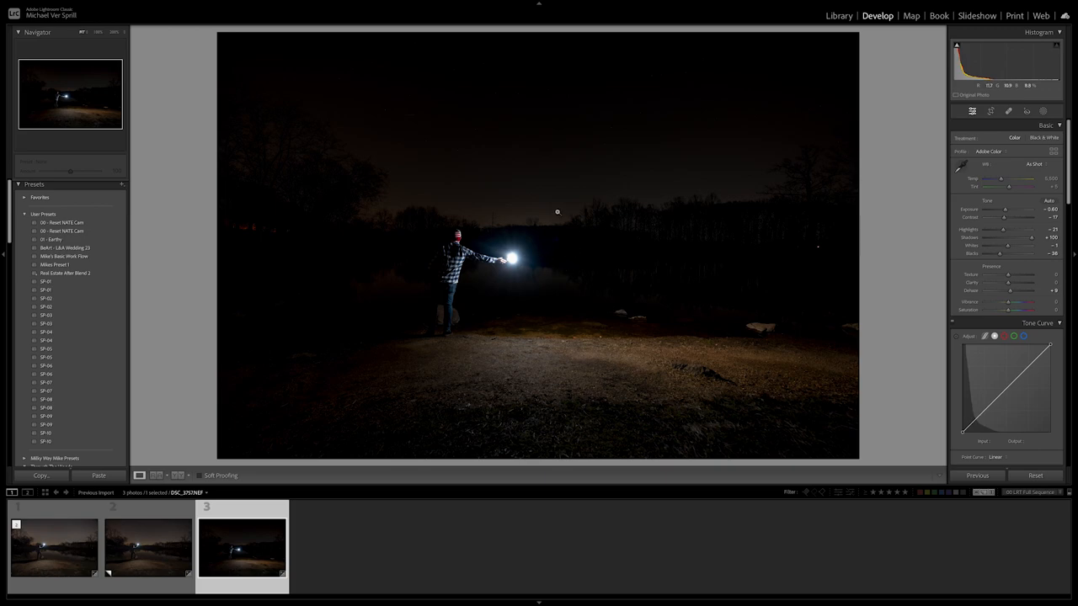
pyautogui.click(53, 548)
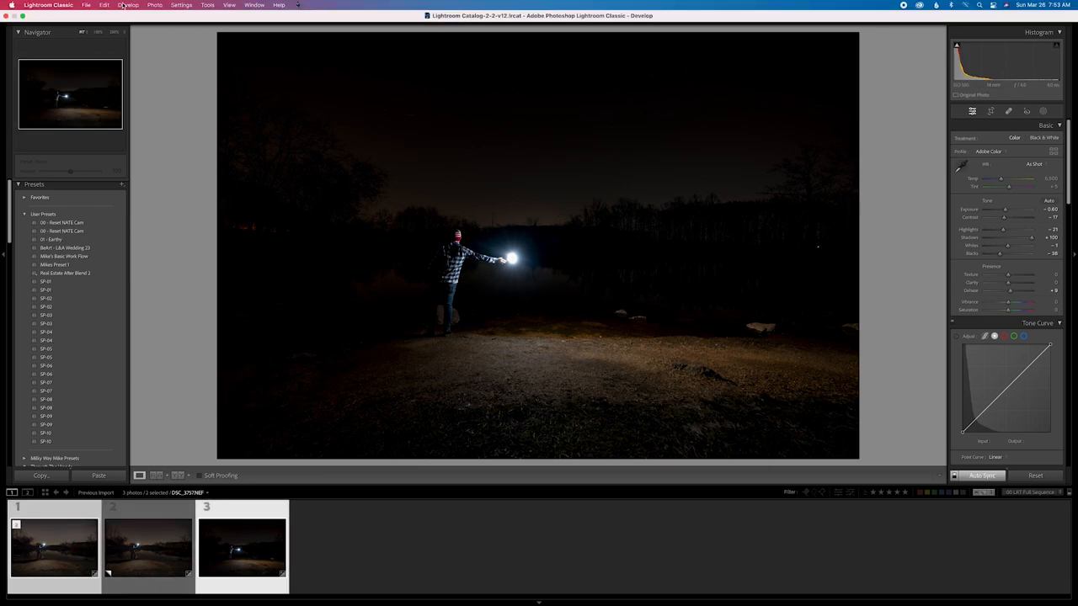
# Step: Send both selected photos to Photoshop via Photo > Edit In > Open as Layers
pyautogui.click(154, 5)
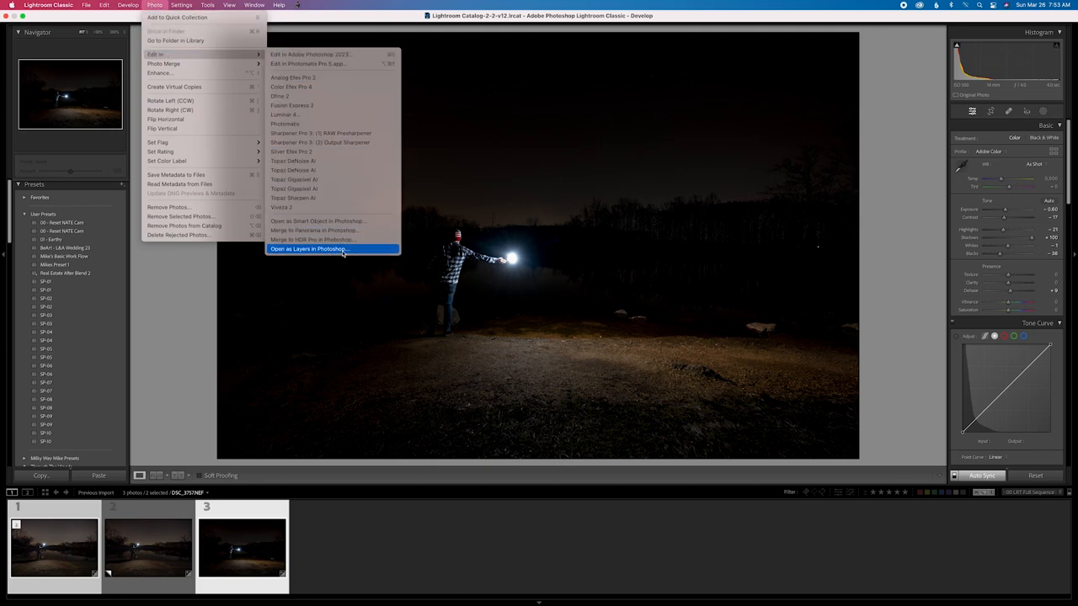
pyautogui.click(308, 248)
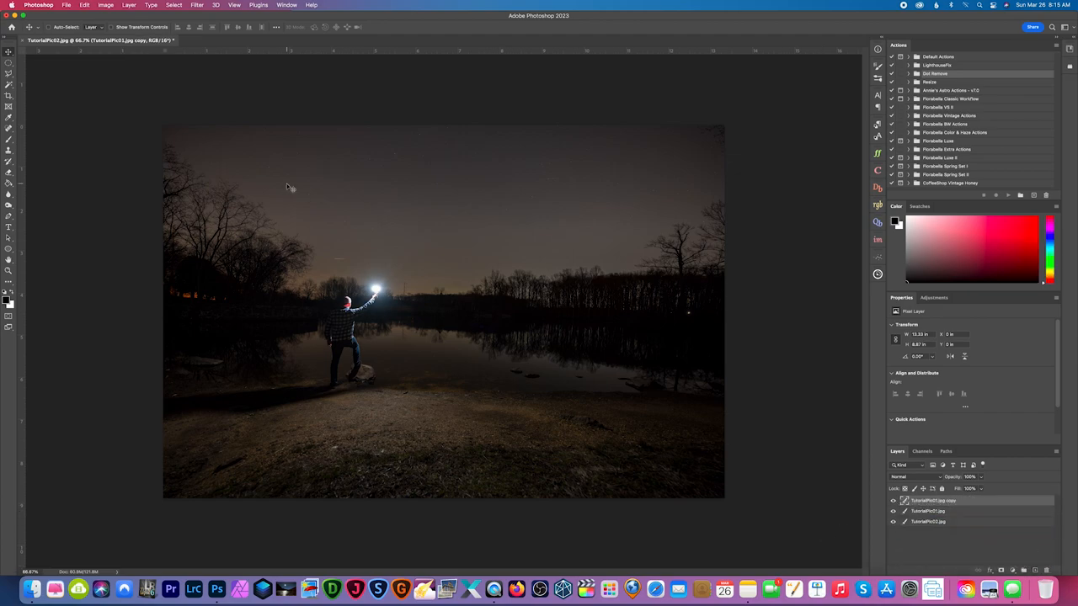
# Step: Start Edit > Sky Replacement to preview a Milky Way sky
pyautogui.click(84, 5)
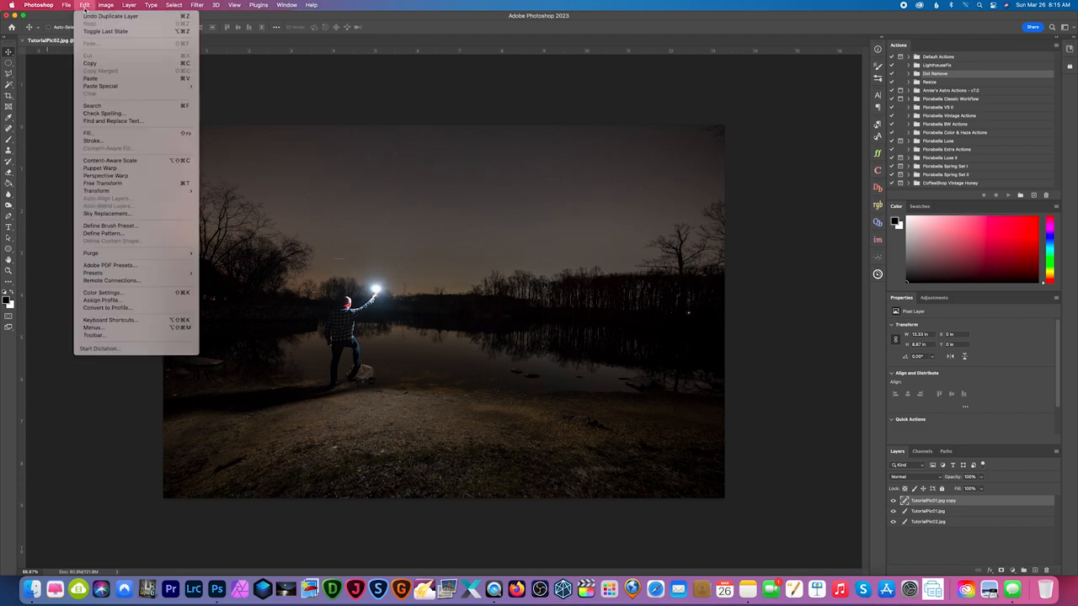
pyautogui.moveTo(135, 213)
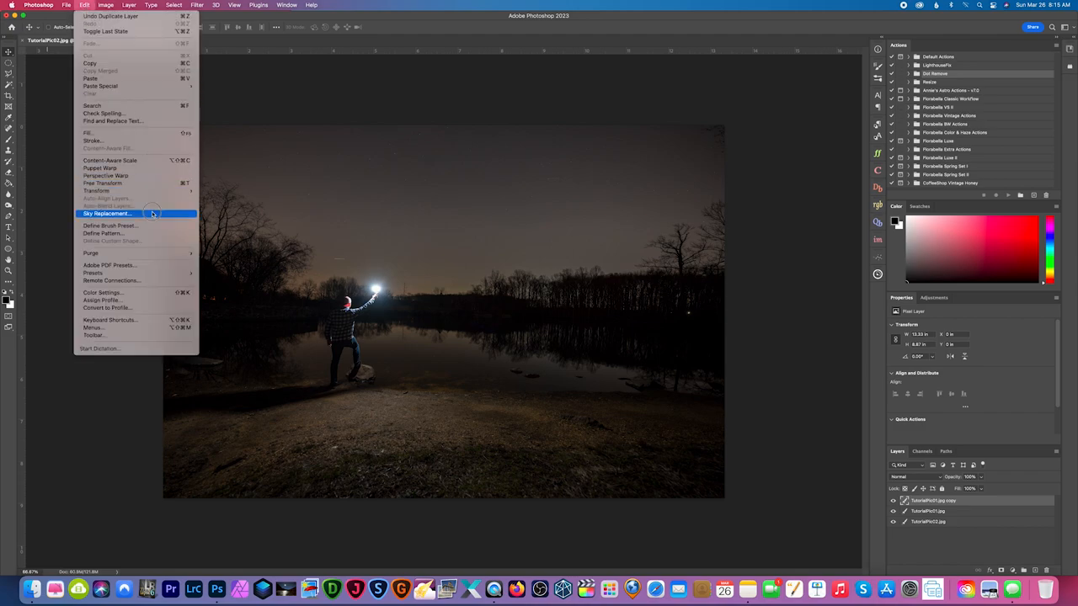
pyautogui.click(107, 213)
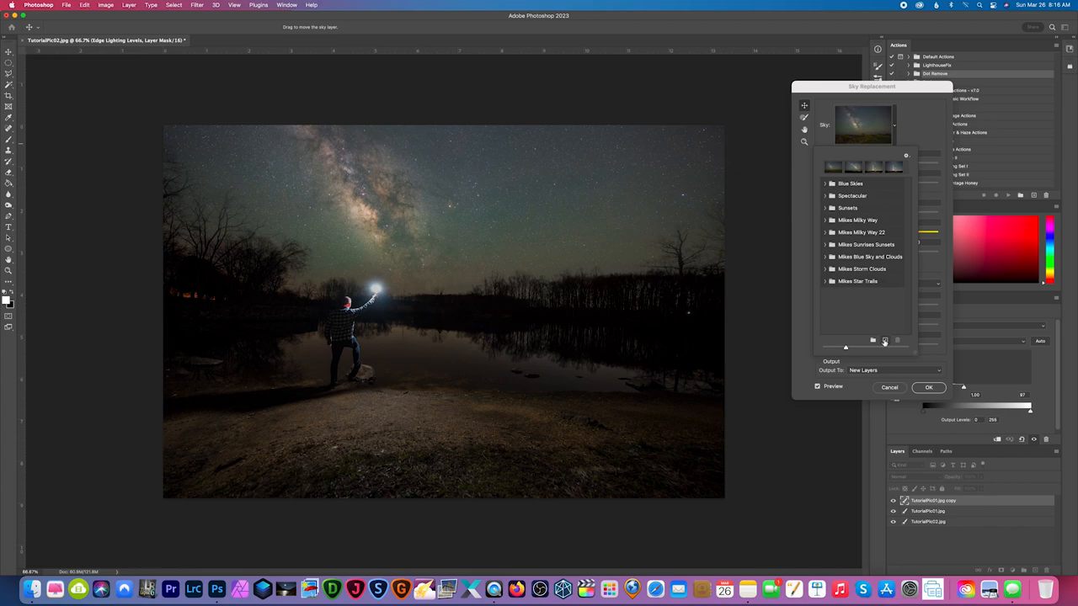
pyautogui.moveTo(885, 343)
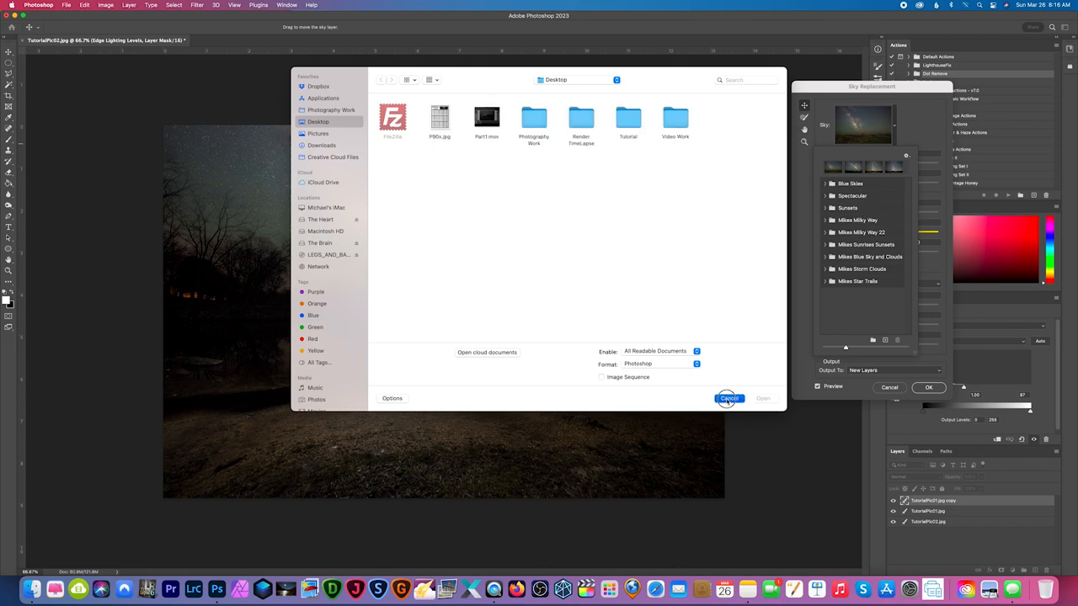
pyautogui.click(729, 399)
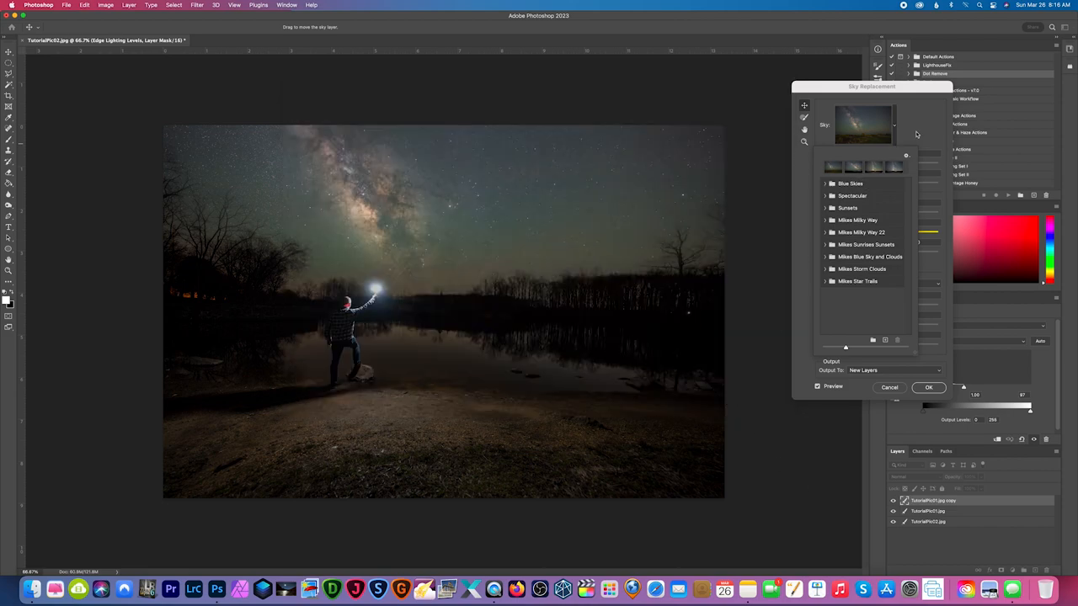
# Step: Close the sky presets, set Fade Edge to about 46 and Brightness to 11, and apply
pyautogui.click(862, 125)
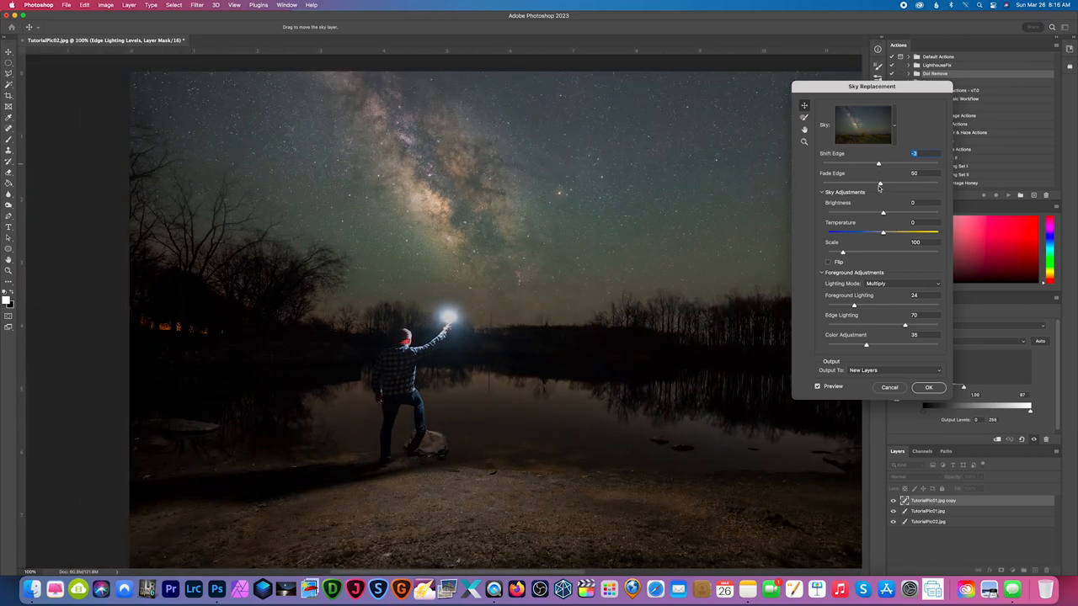
pyautogui.moveTo(879, 163); pyautogui.dragTo(864, 182)
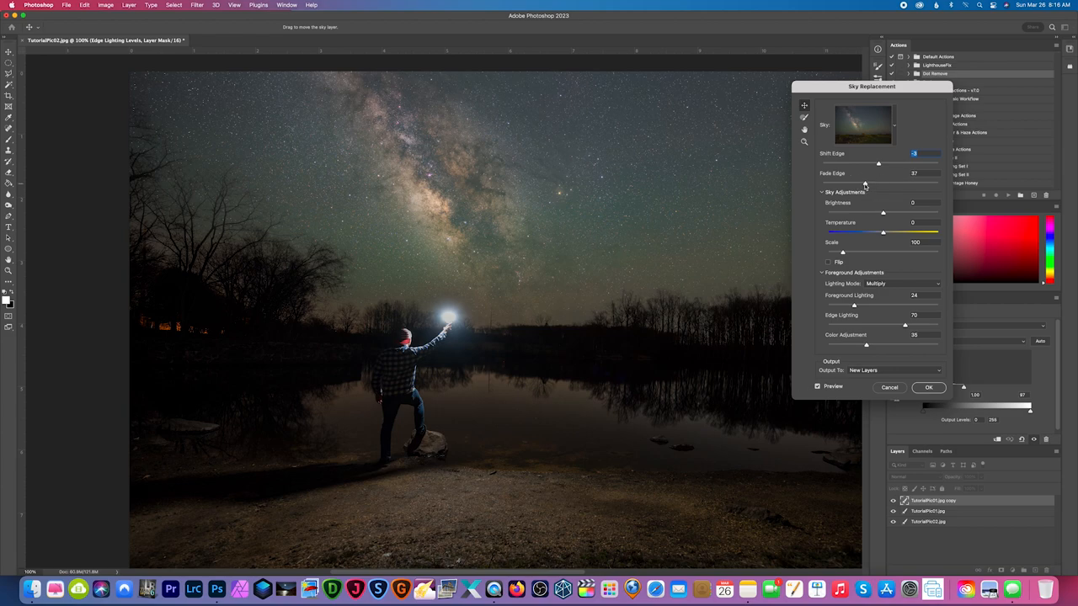
pyautogui.moveTo(860, 183); pyautogui.dragTo(874, 183)
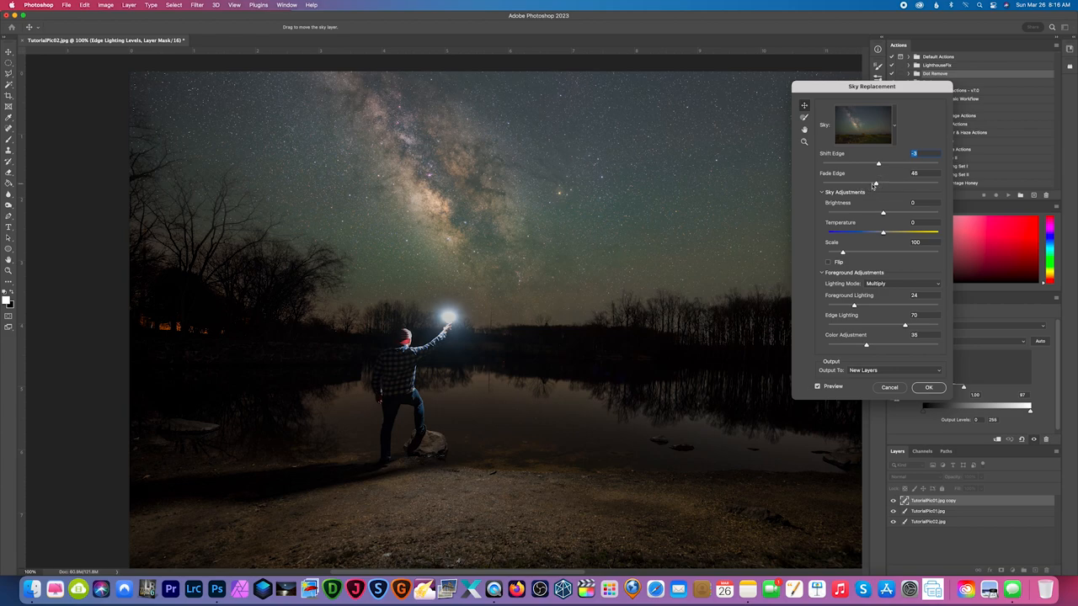
pyautogui.moveTo(883, 213); pyautogui.dragTo(889, 212)
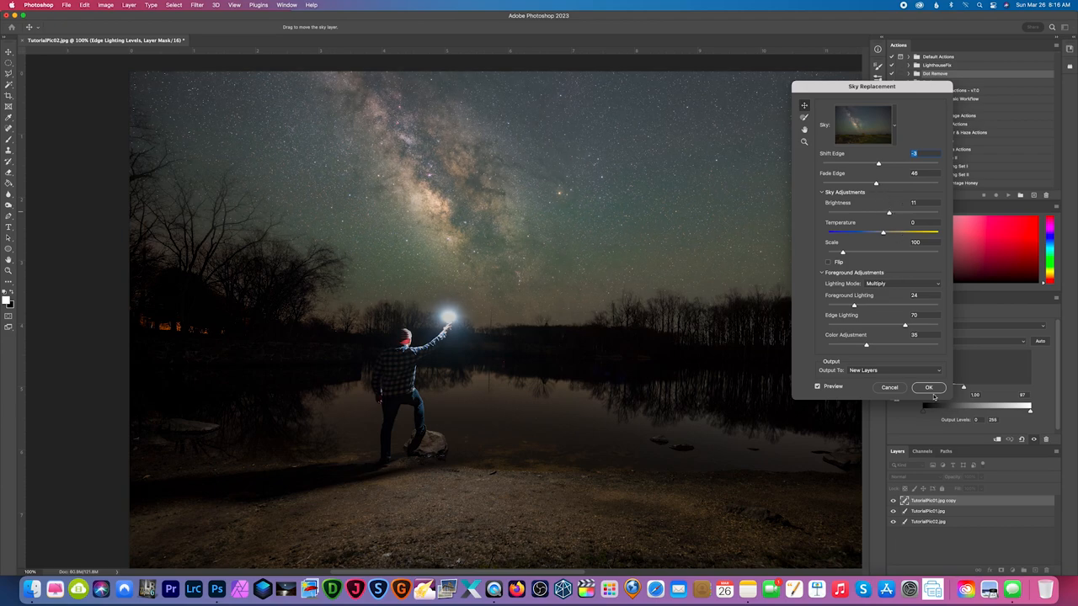
pyautogui.click(929, 387)
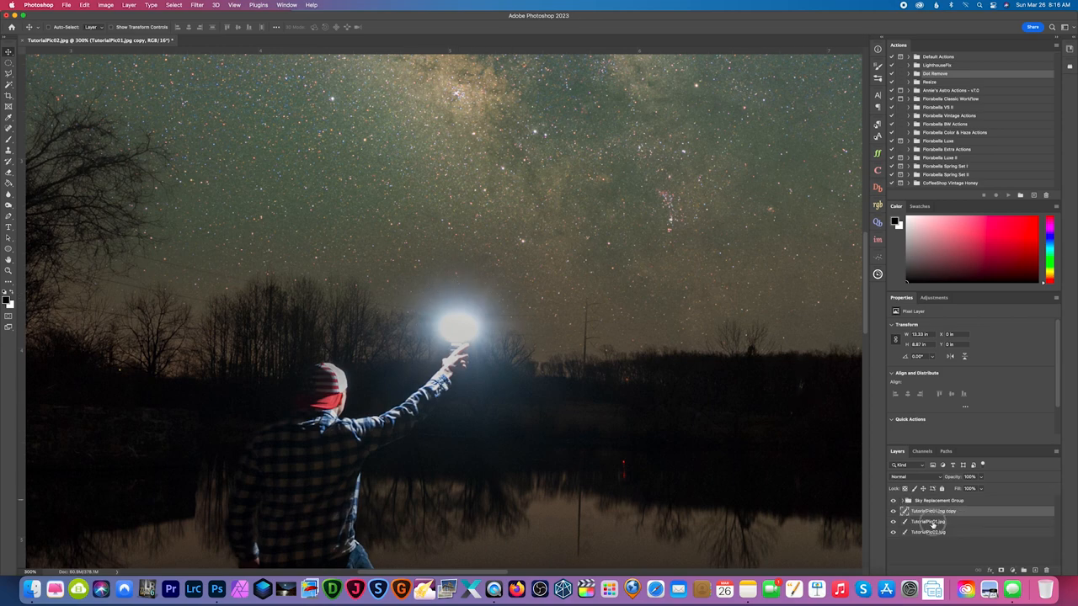
# Step: Move the TutorialPic01.jpg copy above Sky Replacement Group and set its blend mode to Lighten
pyautogui.click(937, 500)
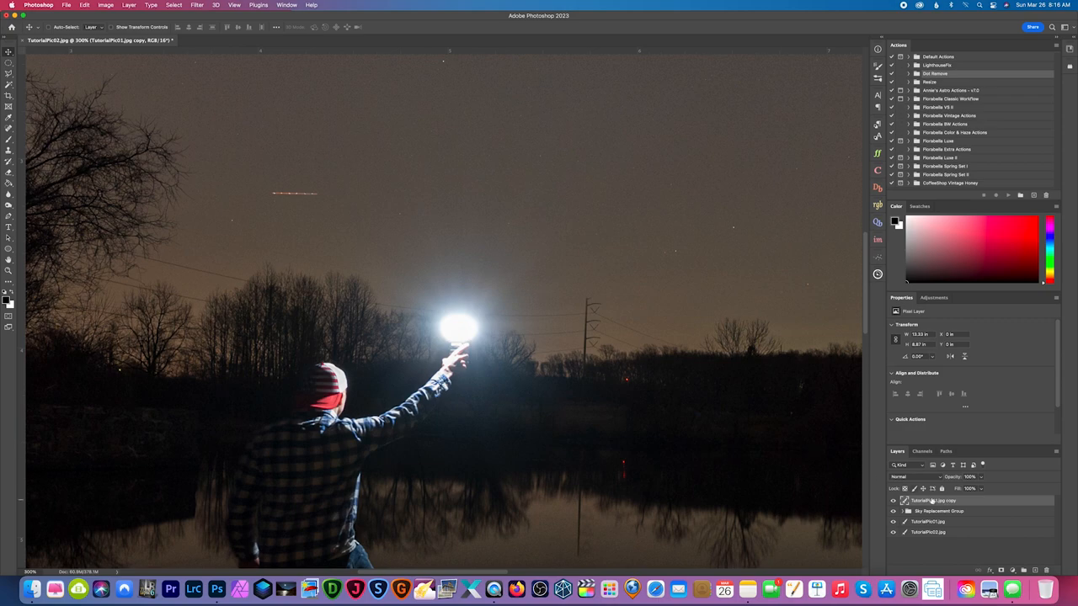
pyautogui.click(914, 478)
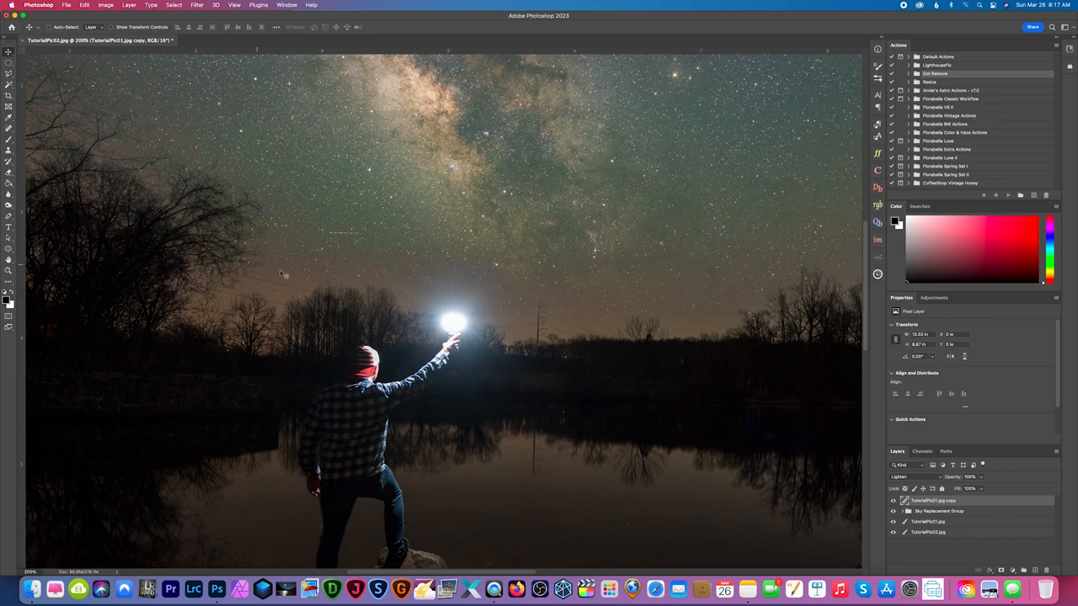
pyautogui.moveTo(856, 380)
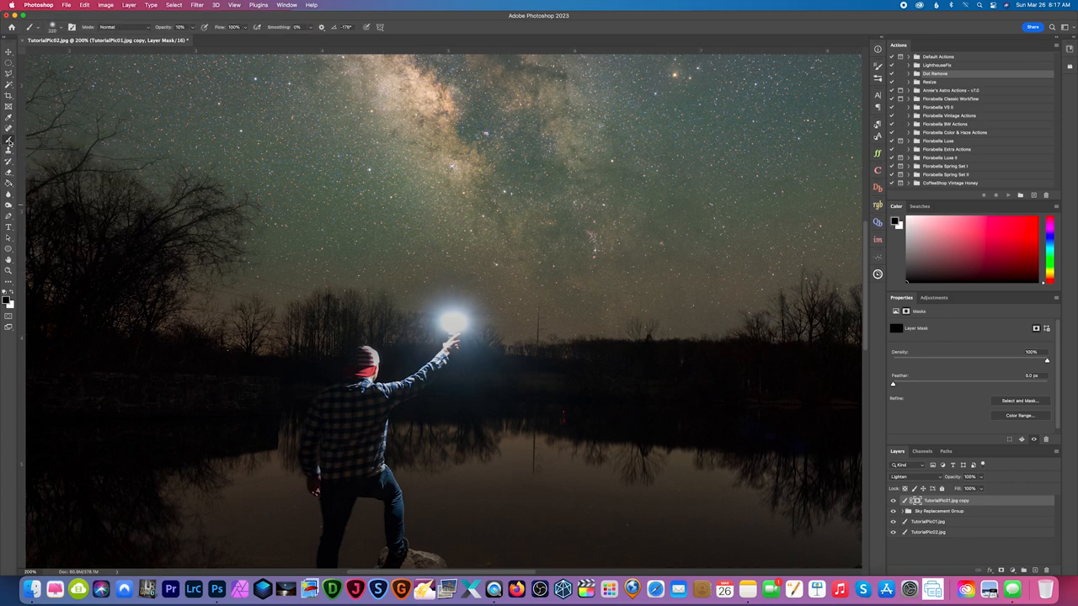
pyautogui.moveTo(447, 354)
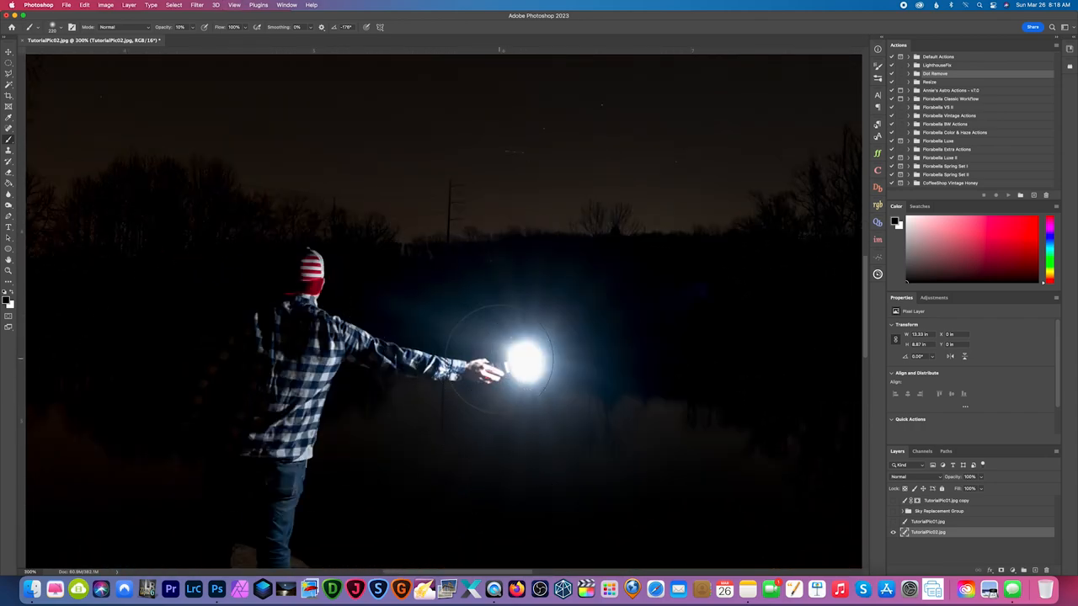
pyautogui.moveTo(564, 266)
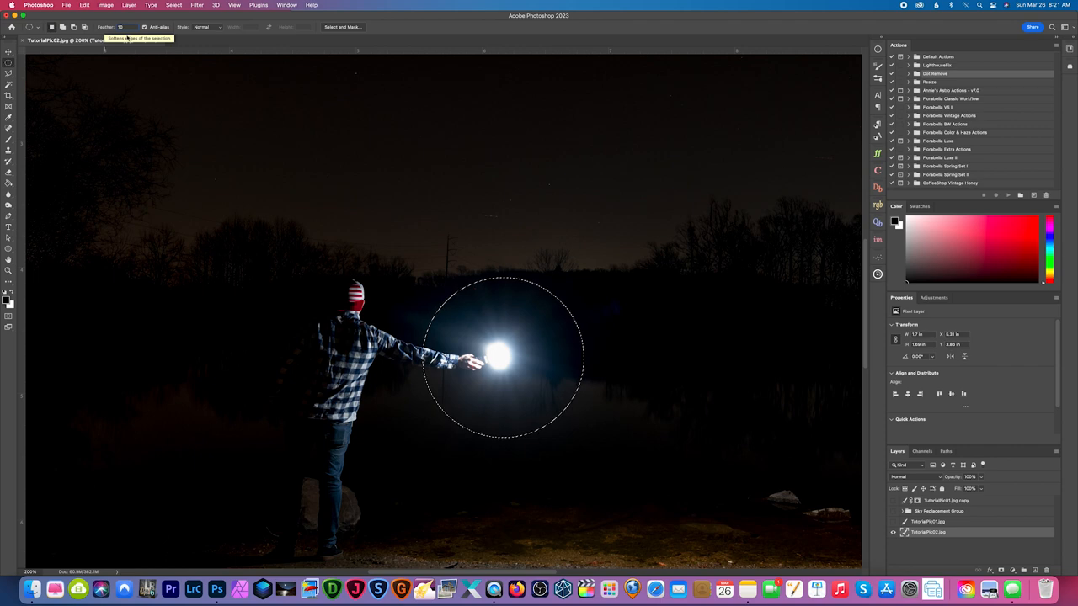
# Step: Feather the elliptical selection around the light from the Select menu
pyautogui.click(120, 27)
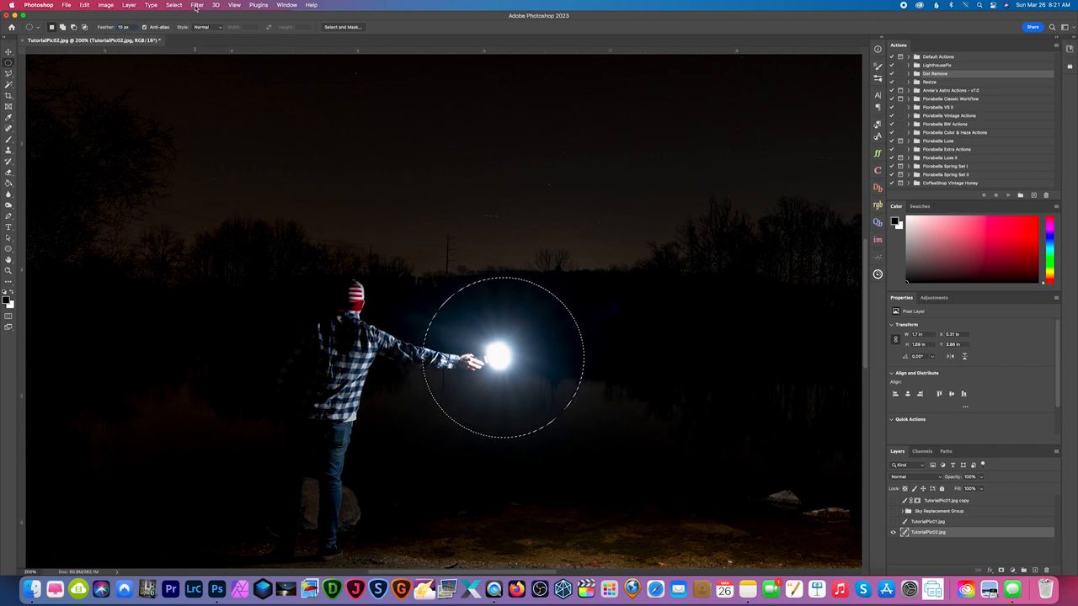
pyautogui.click(173, 5)
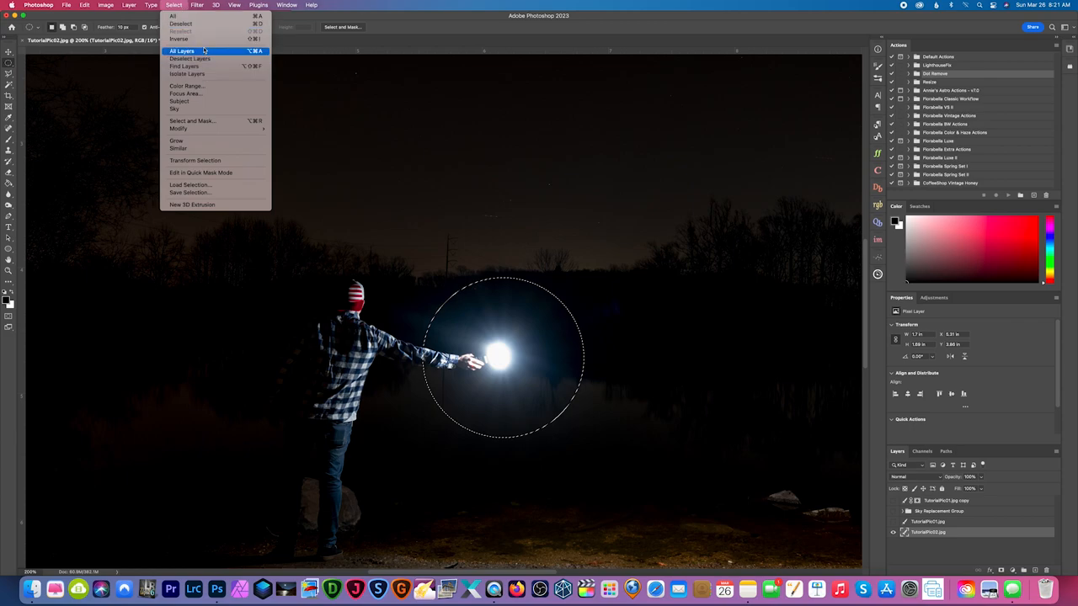
pyautogui.click(182, 51)
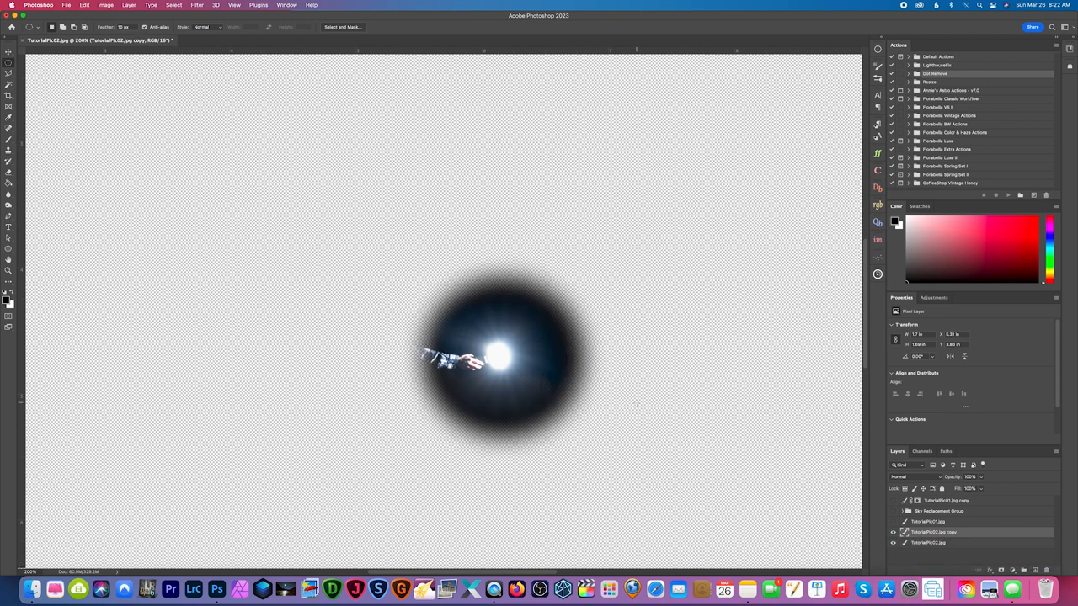
# Step: Flip the glow copy horizontally and lower its opacity to 42%
pyautogui.click(85, 5)
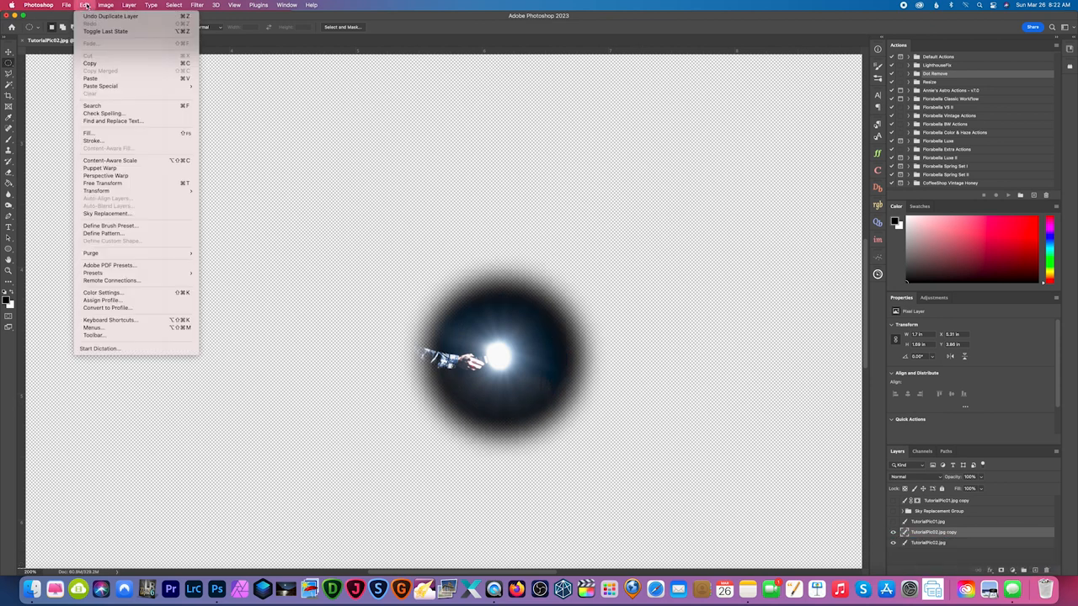
pyautogui.click(66, 5)
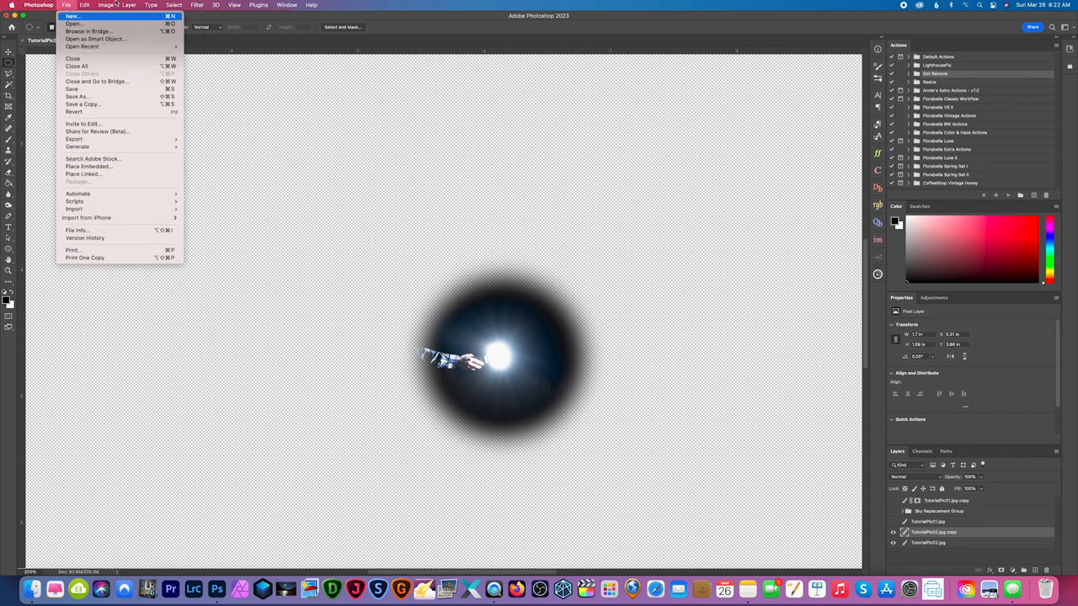
pyautogui.click(84, 5)
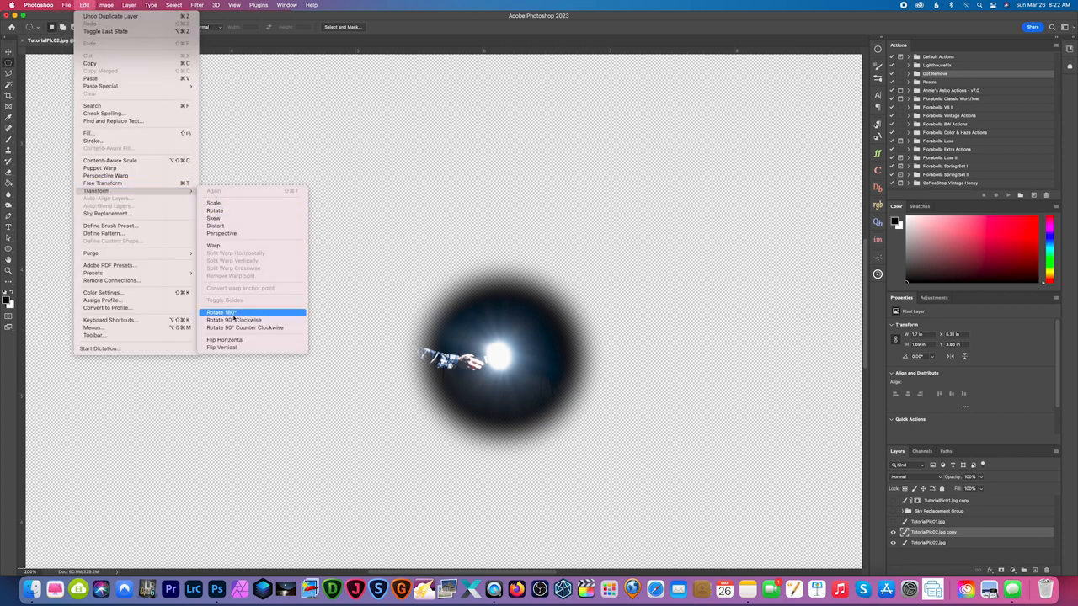
pyautogui.moveTo(244, 339)
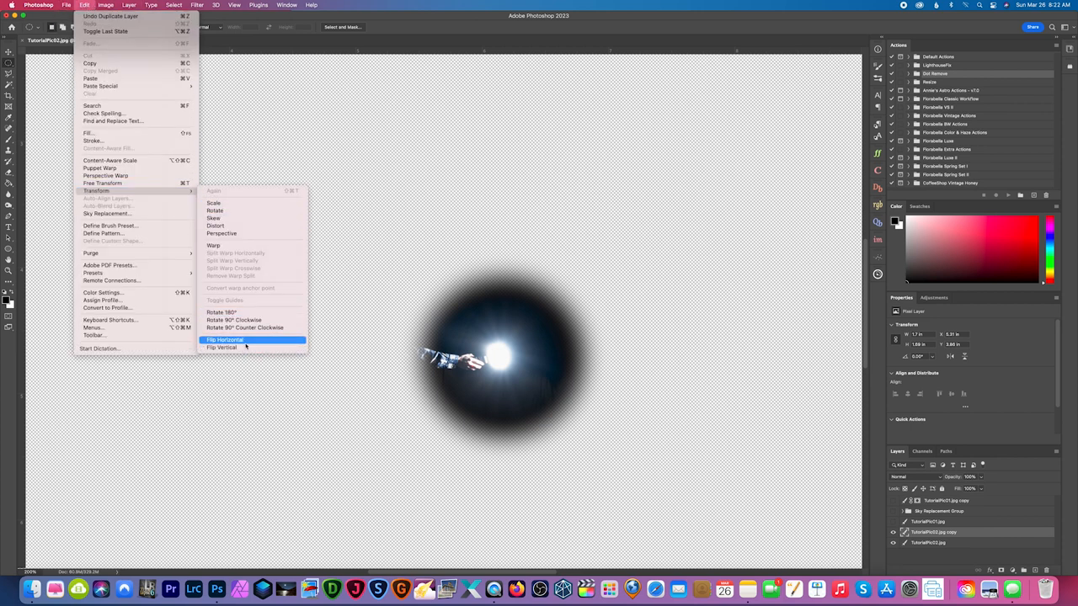
pyautogui.click(225, 339)
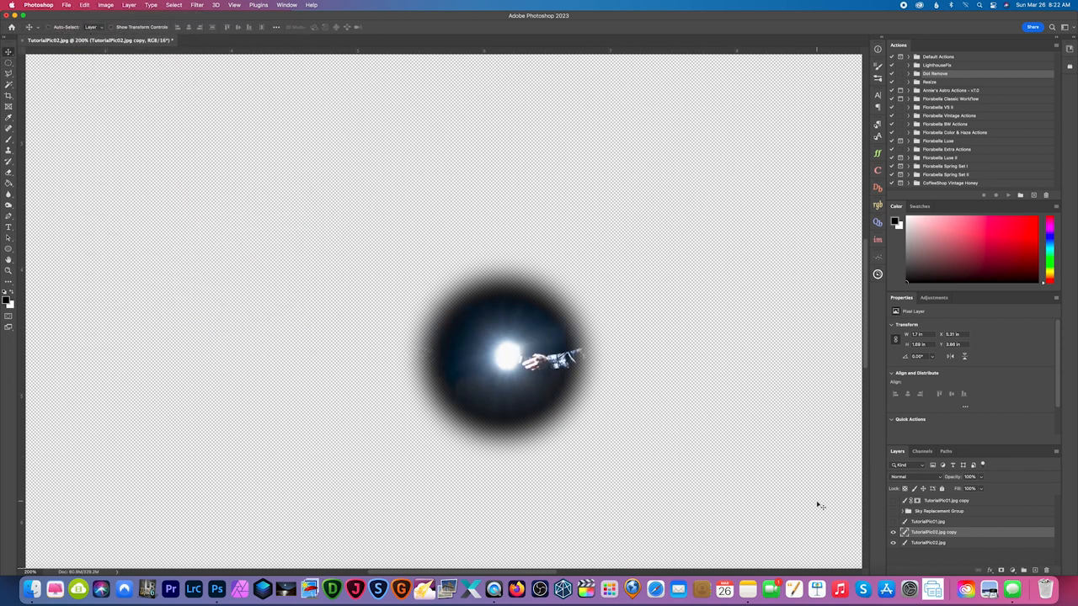
pyautogui.click(968, 477)
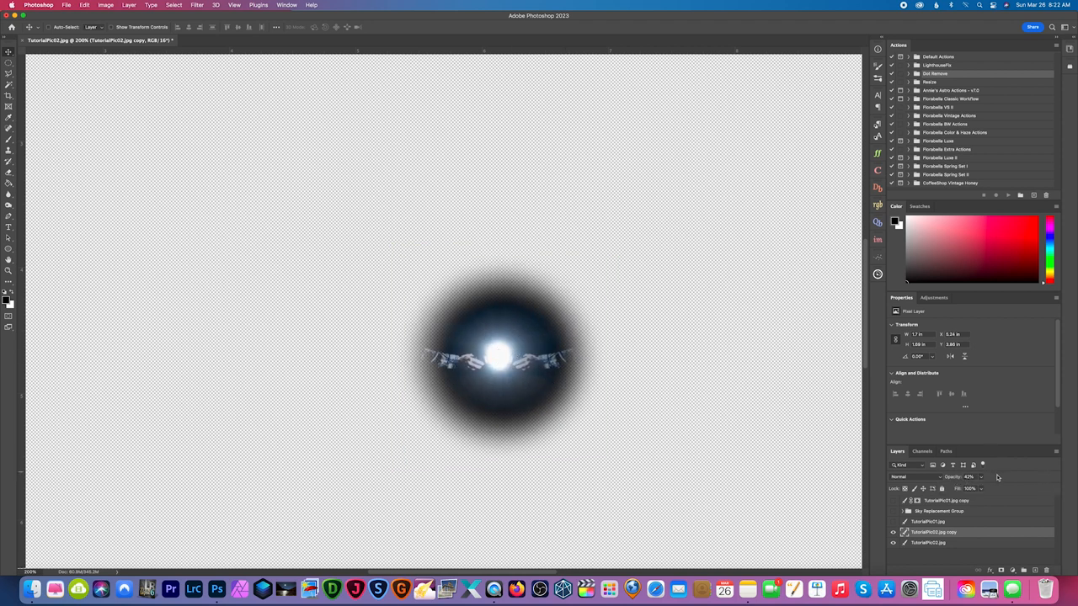
# Step: Add a layer mask to the glow copy and paint out the arm with a soft brush
pyautogui.click(969, 477)
pyautogui.write('100')
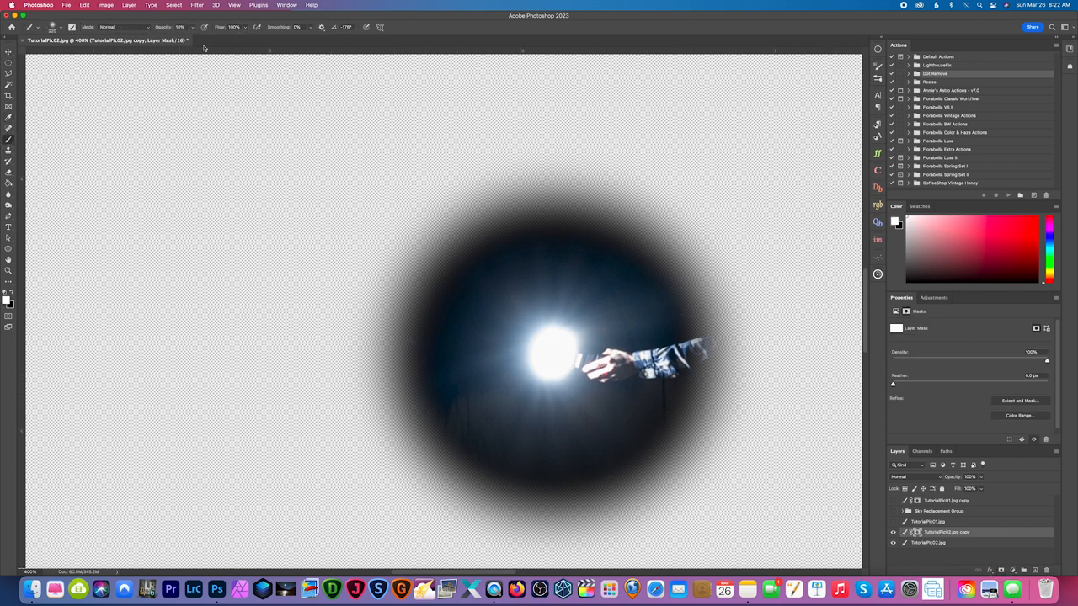
pyautogui.click(37, 26)
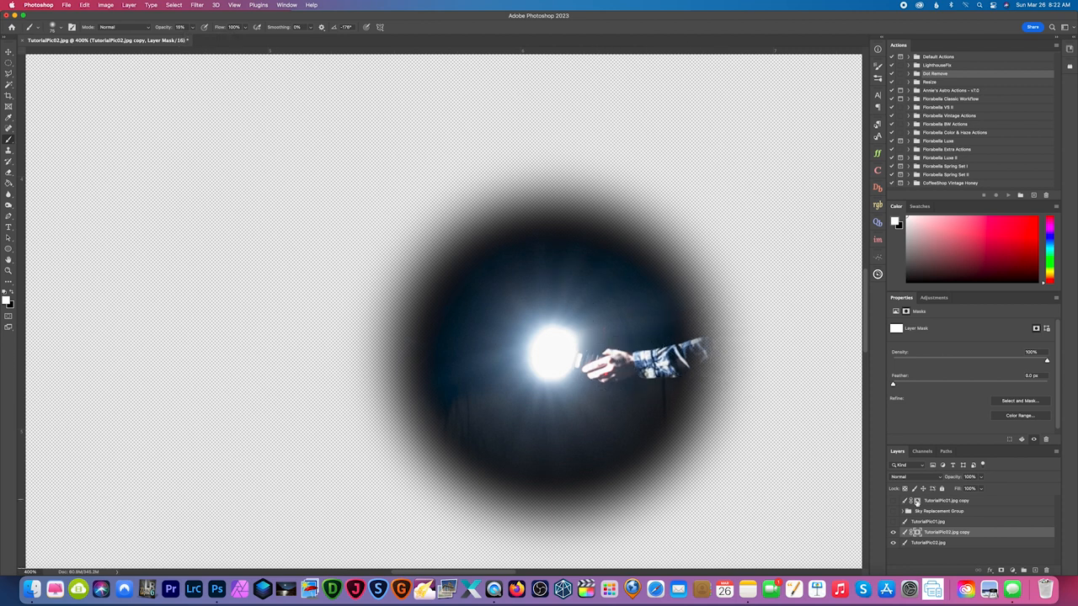
pyautogui.moveTo(922, 328)
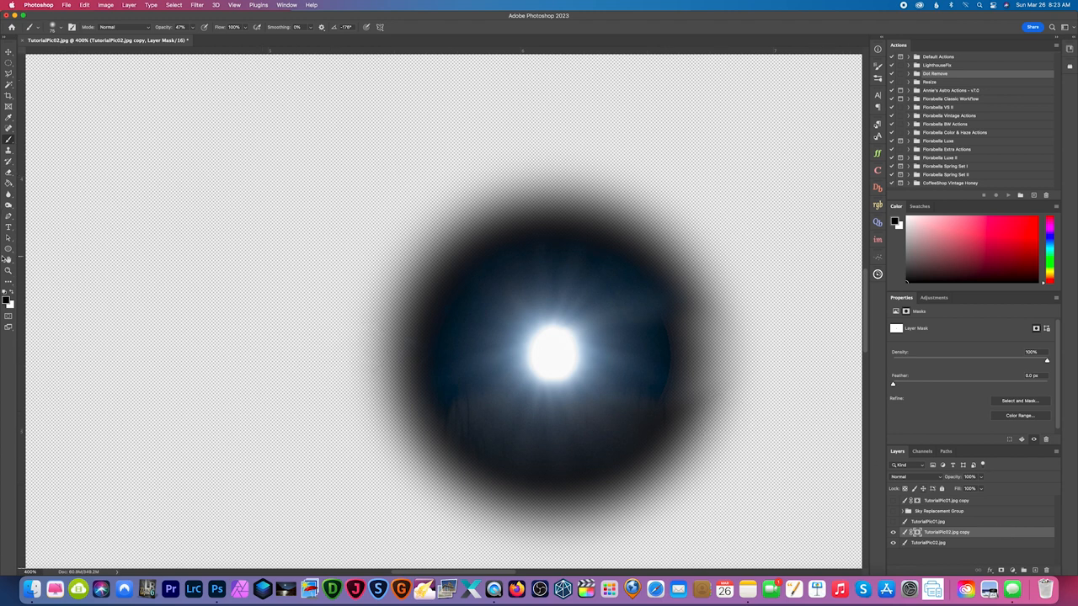
# Step: Move the TutorialPic02.jpg copy glow layer to the top of the stack and show the other layers
pyautogui.rightClick(946, 531)
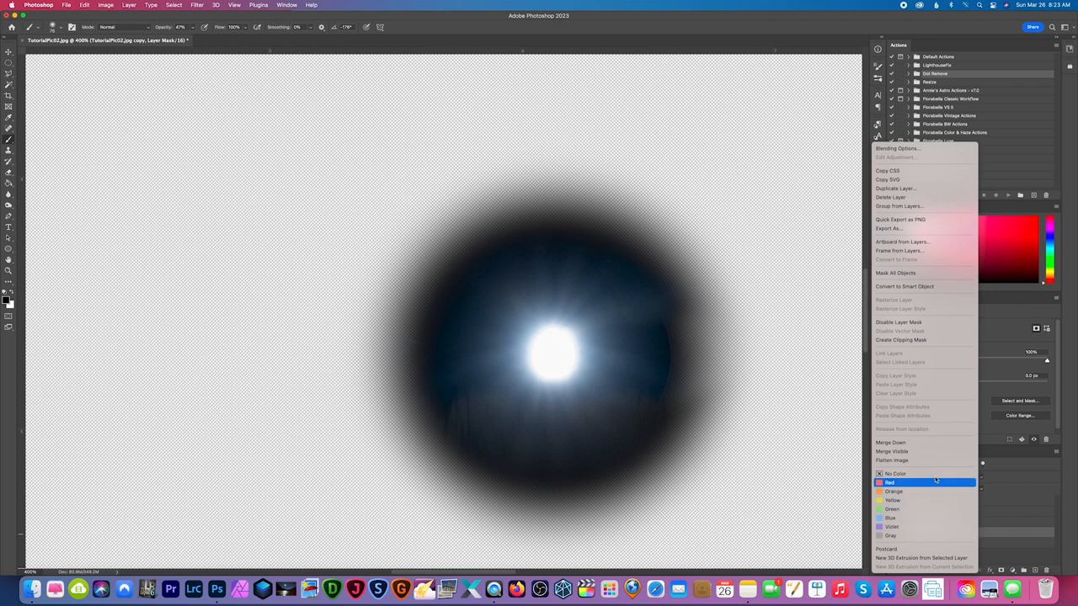
pyautogui.click(890, 482)
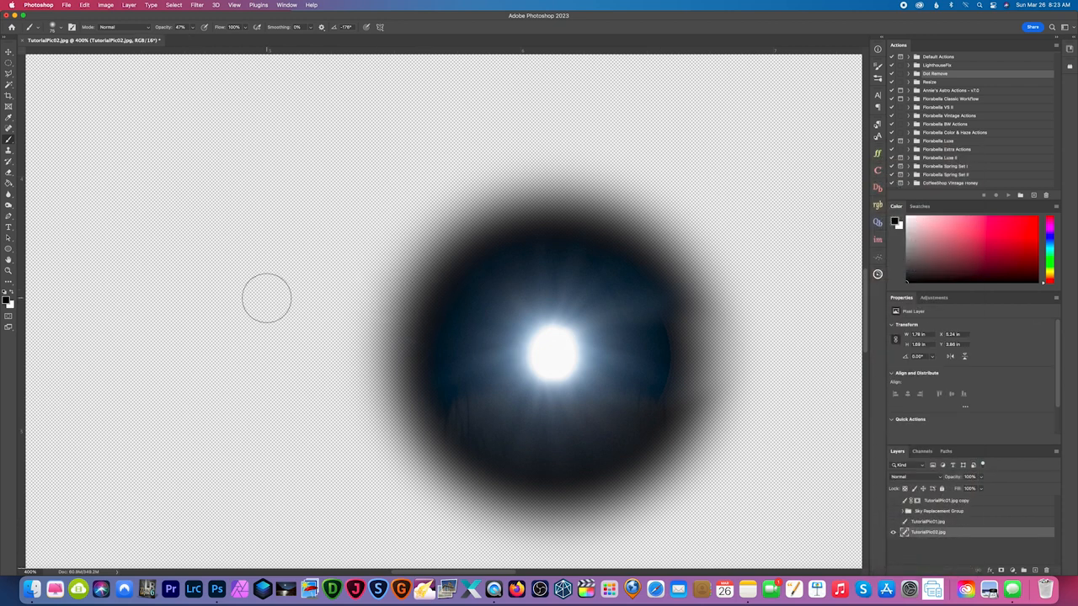
pyautogui.click(10, 205)
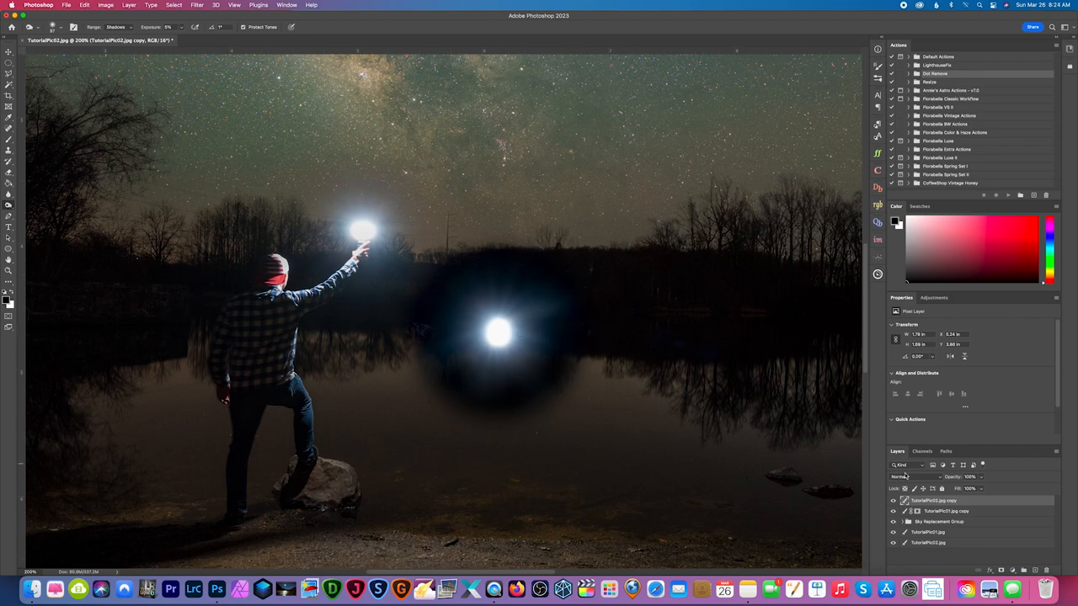
# Step: Set the glow layer's blend mode to Screen to remove its dark halo
pyautogui.click(914, 477)
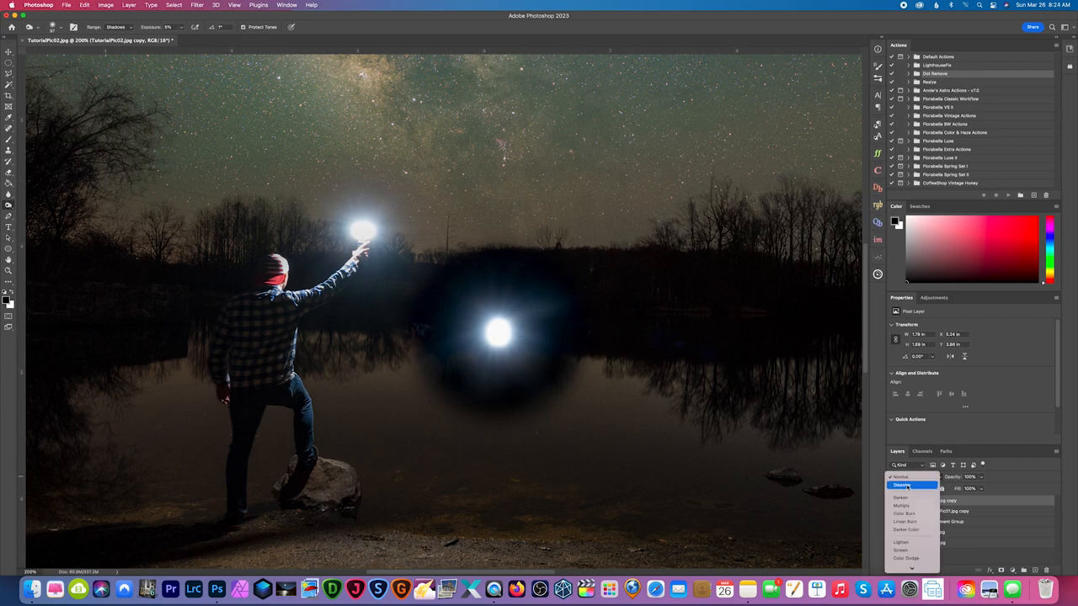
pyautogui.click(901, 549)
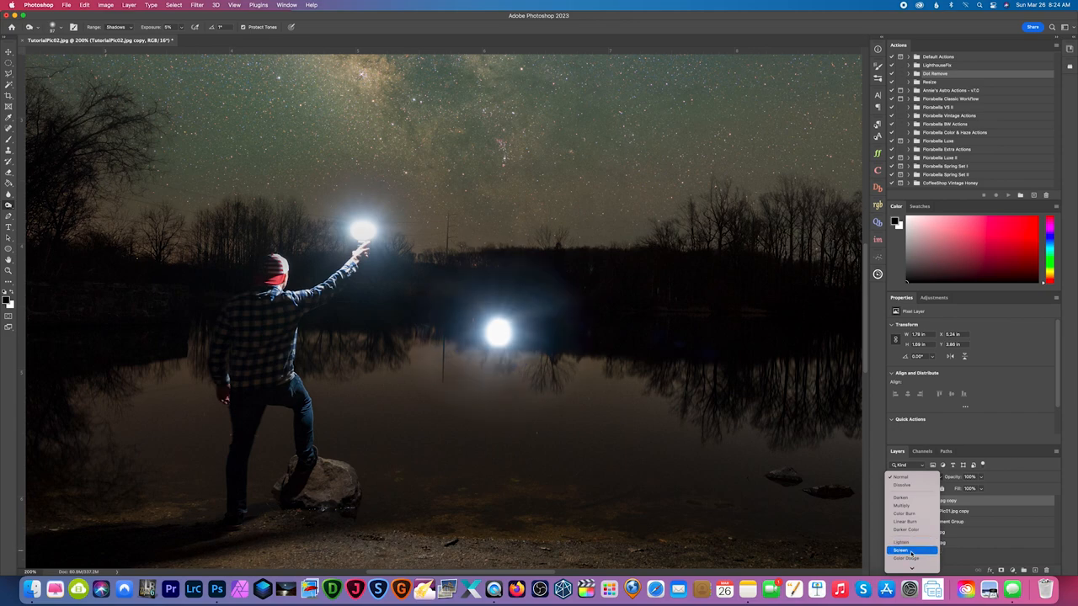
pyautogui.click(901, 550)
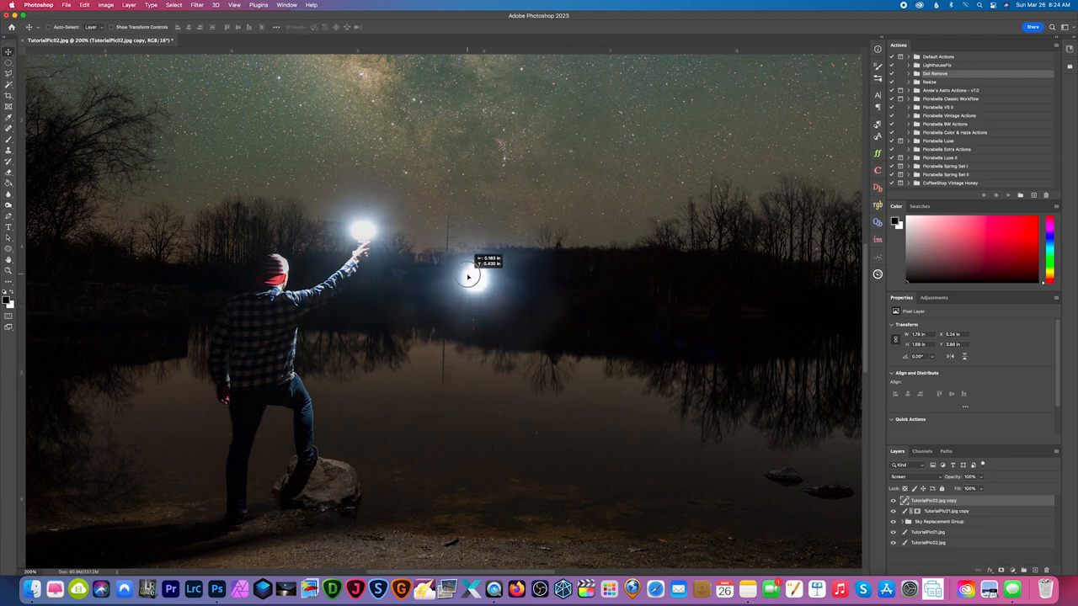
# Step: Position the glow over the light in the man's raised hand
pyautogui.moveTo(467, 276); pyautogui.dragTo(356, 224)
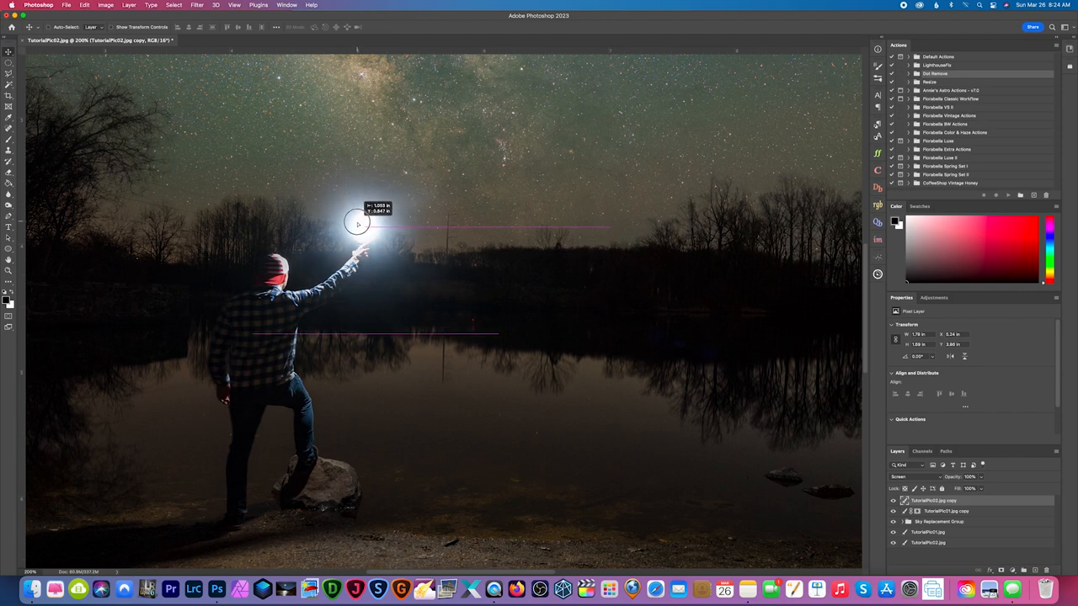
pyautogui.moveTo(358, 223); pyautogui.dragTo(619, 341)
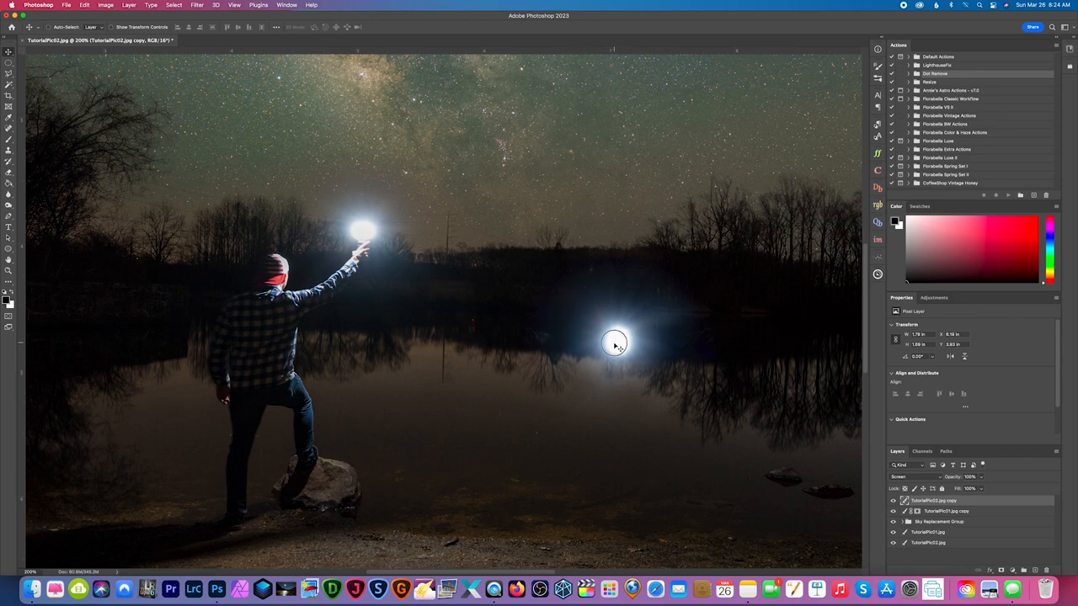
pyautogui.moveTo(614, 342); pyautogui.dragTo(497, 299)
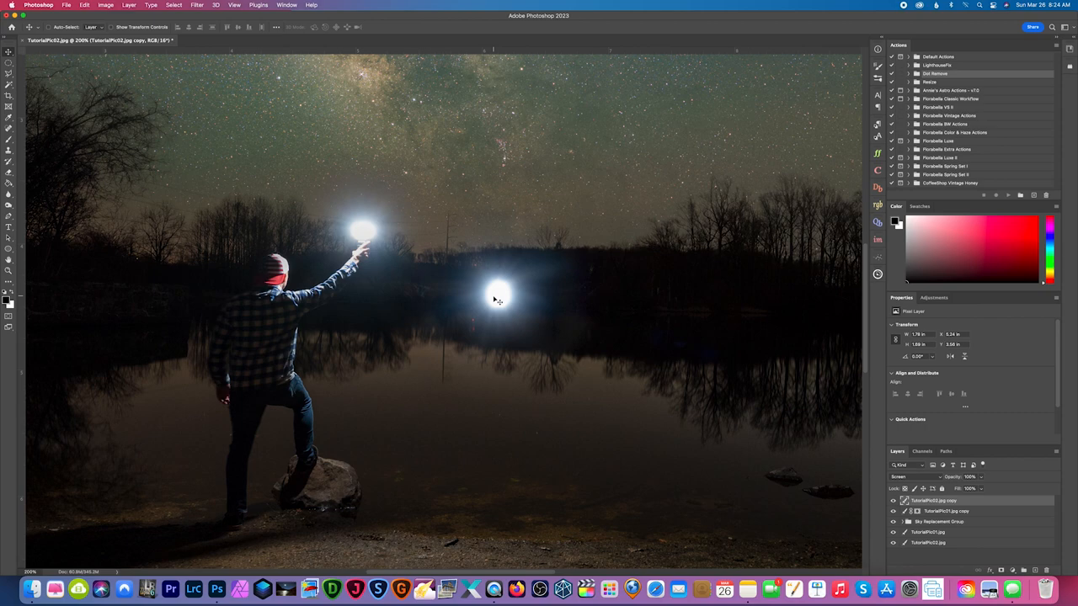
pyautogui.moveTo(497, 299); pyautogui.dragTo(354, 211)
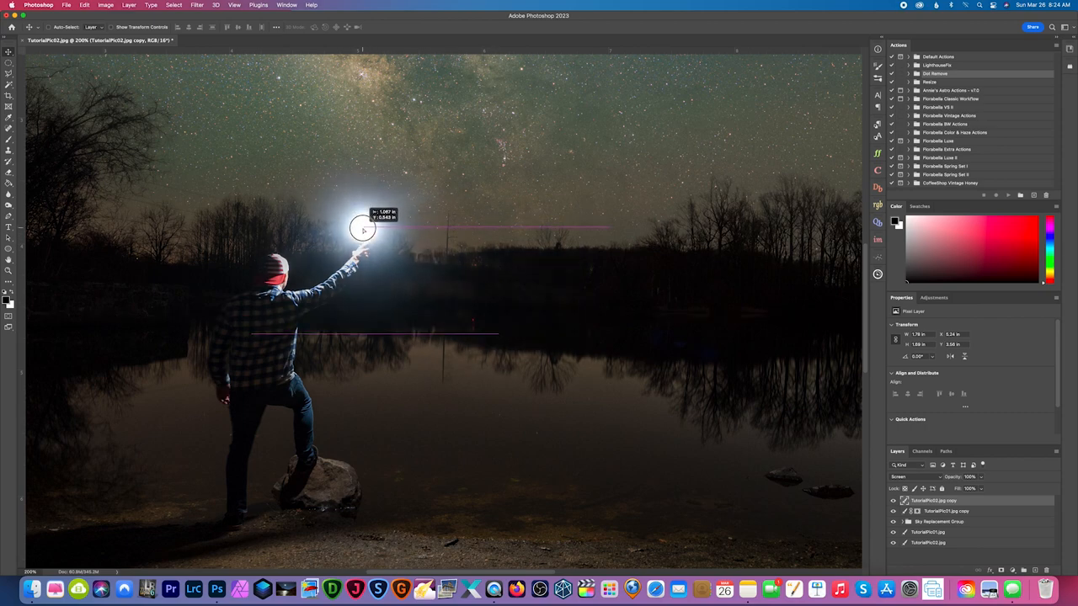
pyautogui.moveTo(362, 228); pyautogui.dragTo(371, 244)
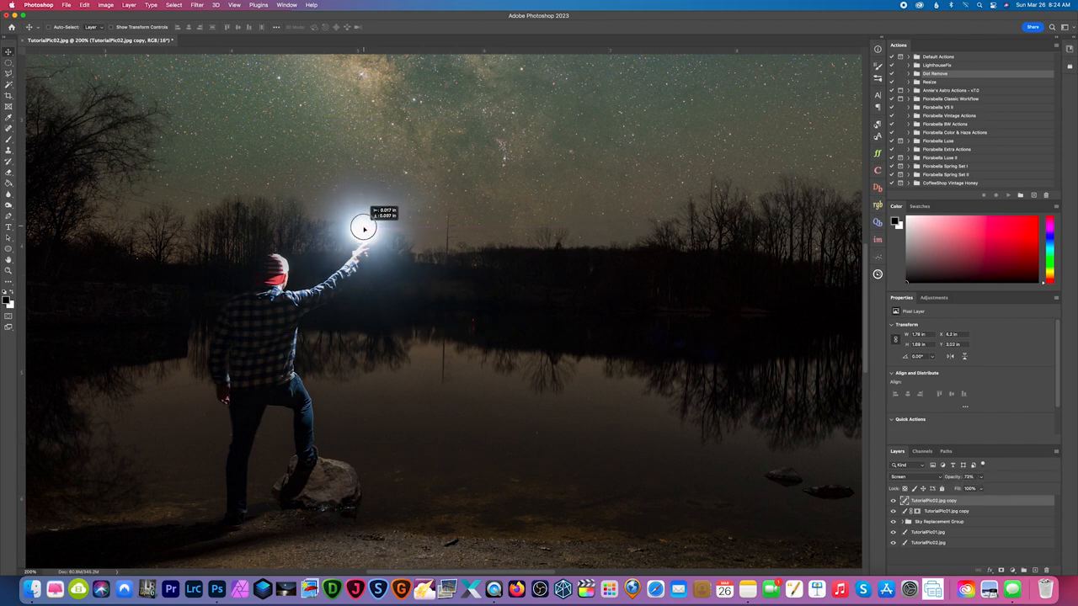
# Step: Nudge the glow slightly upward onto the raised hand's light
pyautogui.moveTo(364, 228); pyautogui.dragTo(360, 218)
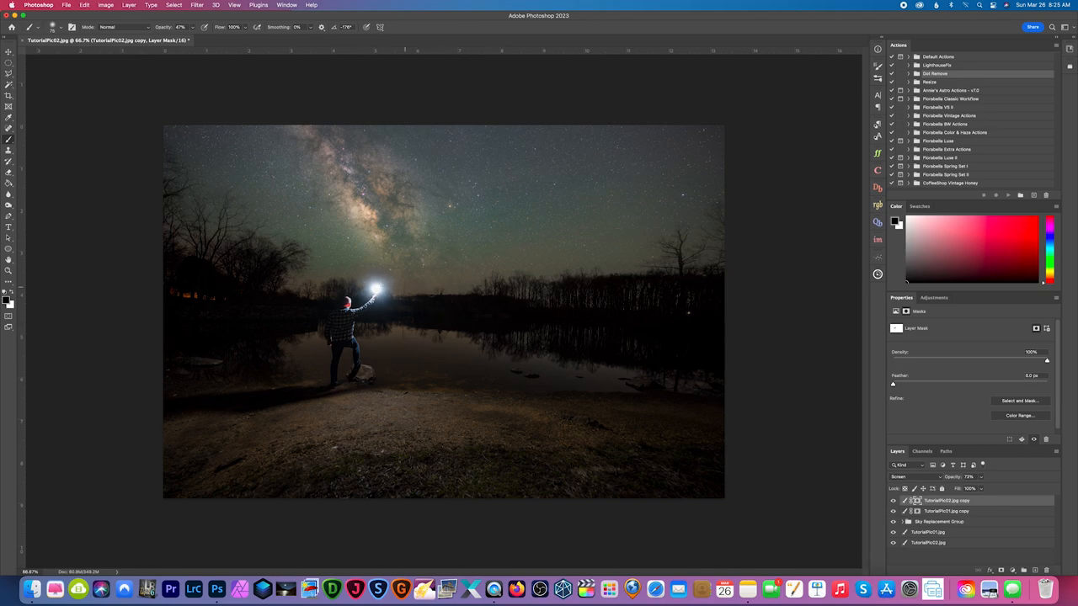
pyautogui.moveTo(455, 313)
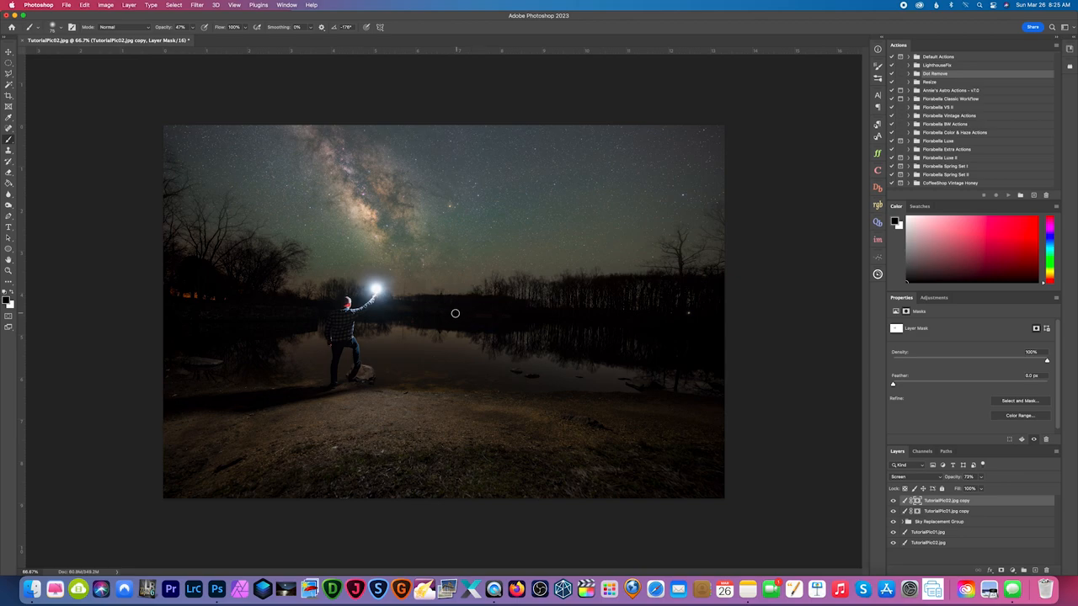
pyautogui.moveTo(446, 326)
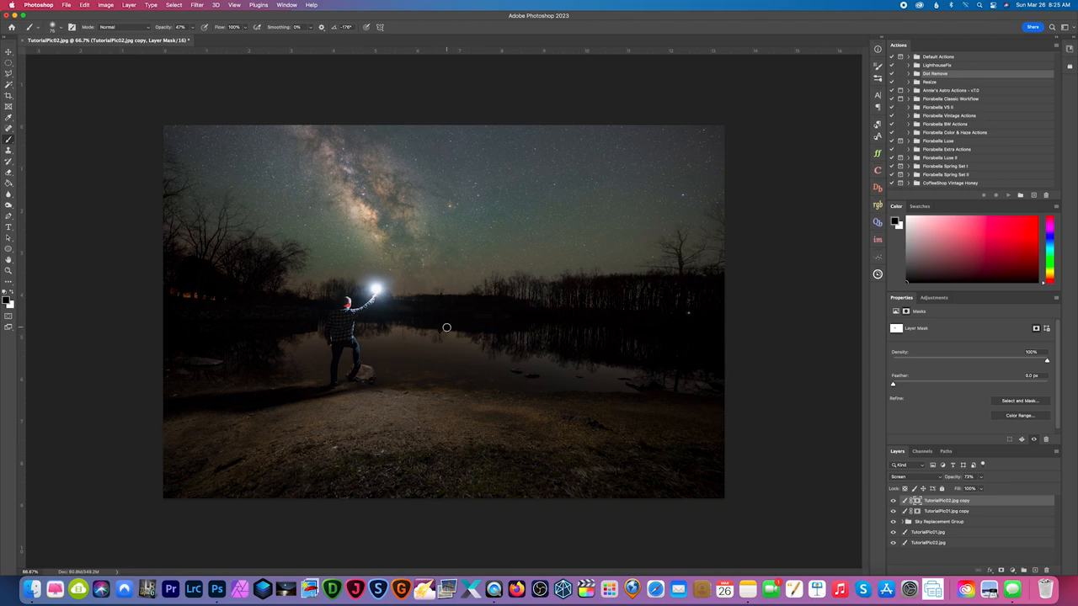